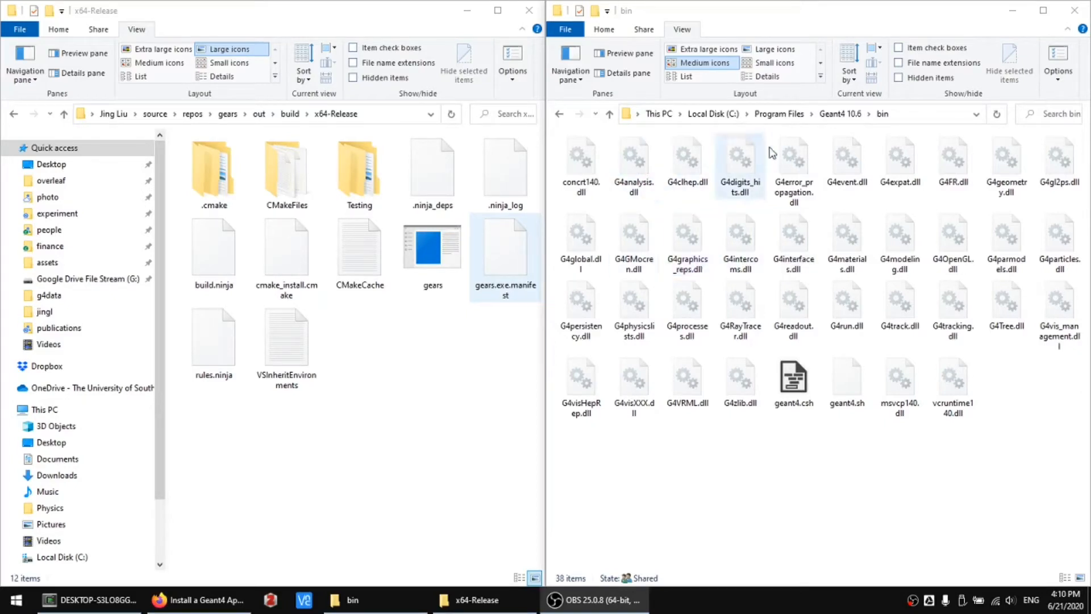
{"action": "mouse_move", "coordinate": [692, 173]}
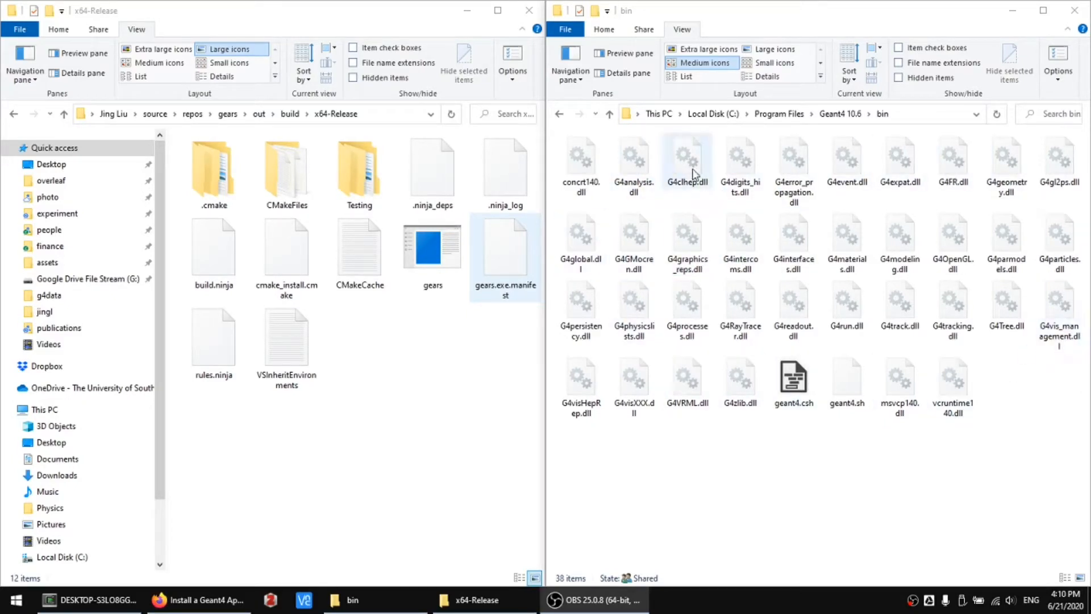
Bring the x64-Release build folder with gears.exe into focus beside the gears.cc source
{"action": "left_click", "coordinate": [458, 305]}
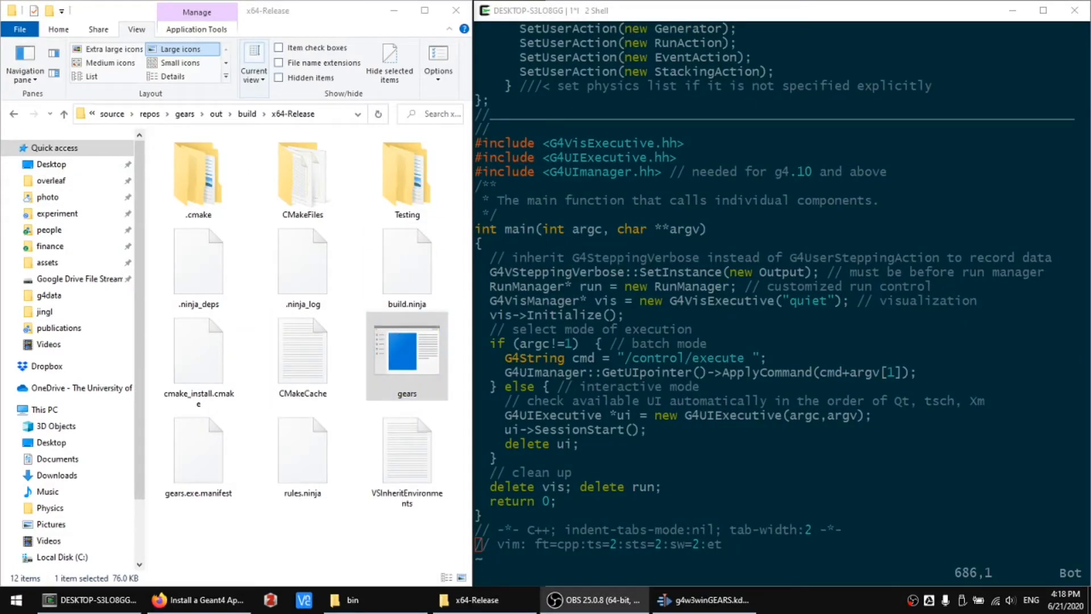
Switch from gears.cc main() in vim to the Doxygen page for exampleB1.cc main()
{"action": "double_click", "coordinate": [518, 229]}
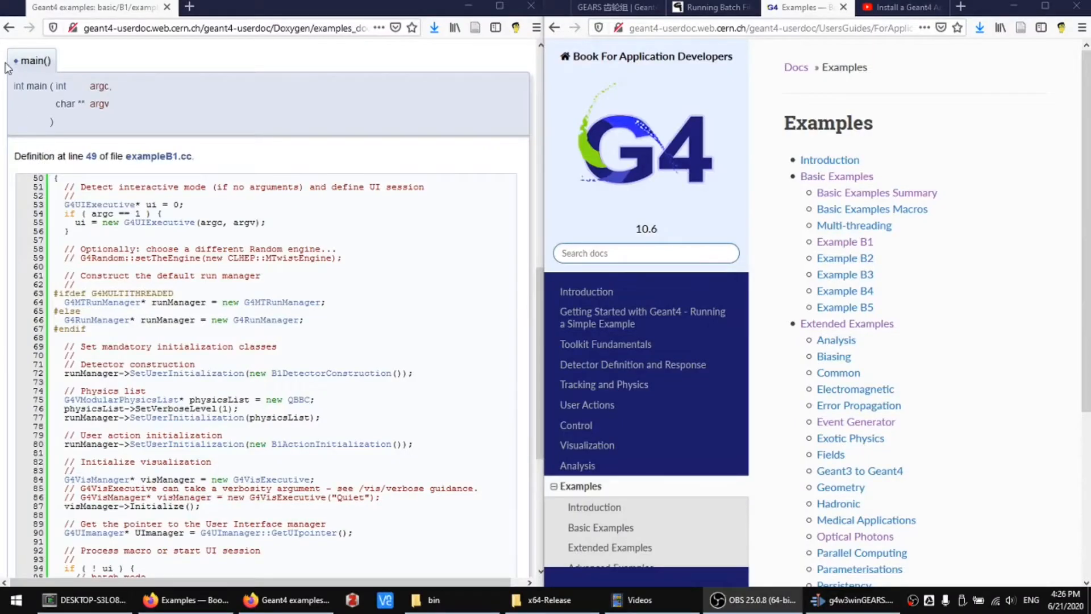
{"action": "mouse_move", "coordinate": [966, 227]}
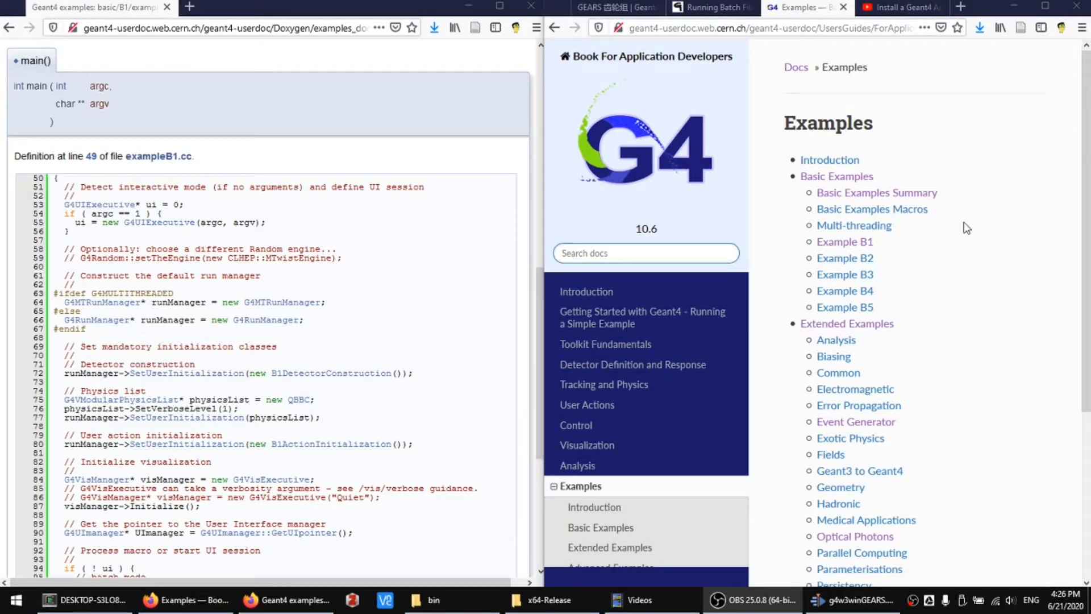
{"action": "mouse_move", "coordinate": [770, 107]}
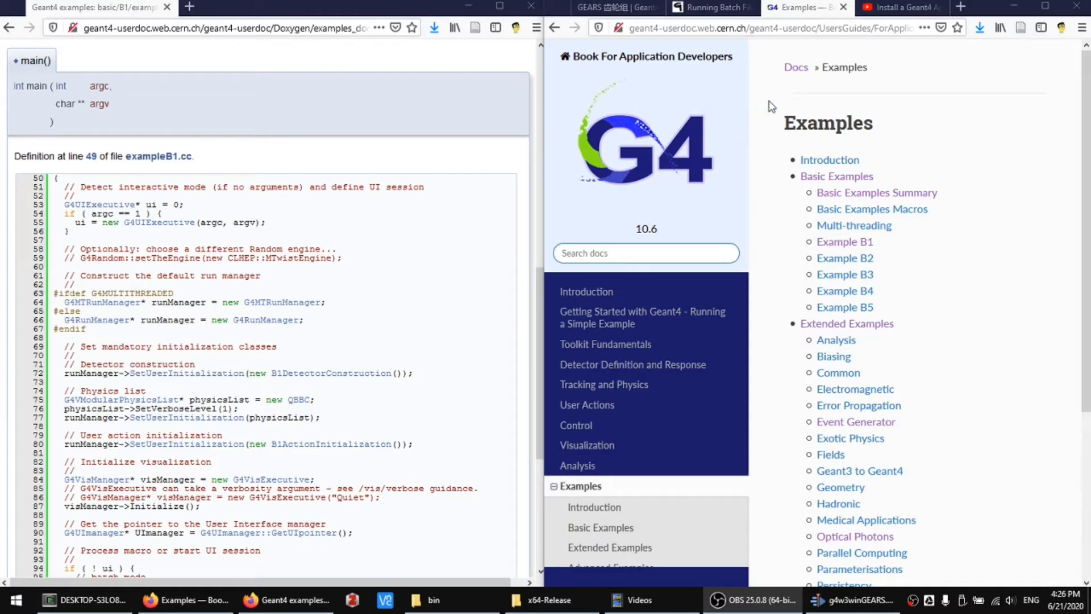
{"action": "mouse_move", "coordinate": [882, 317]}
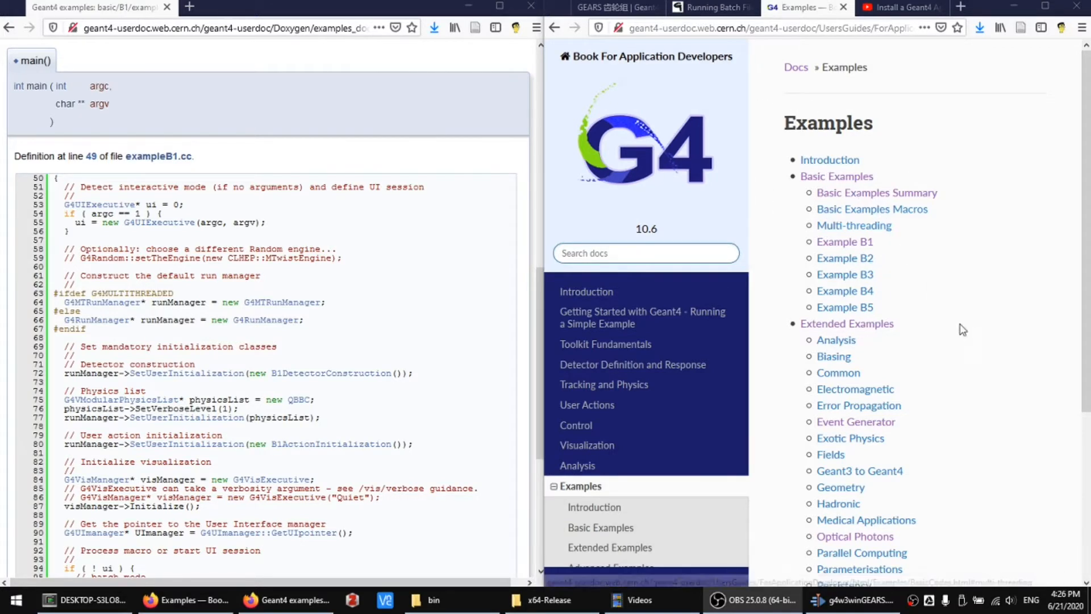
Scroll the Application Developers guide down to the Basic Examples list with Example B1
{"action": "scroll", "scroll_direction": "down", "scroll_amount": 3}
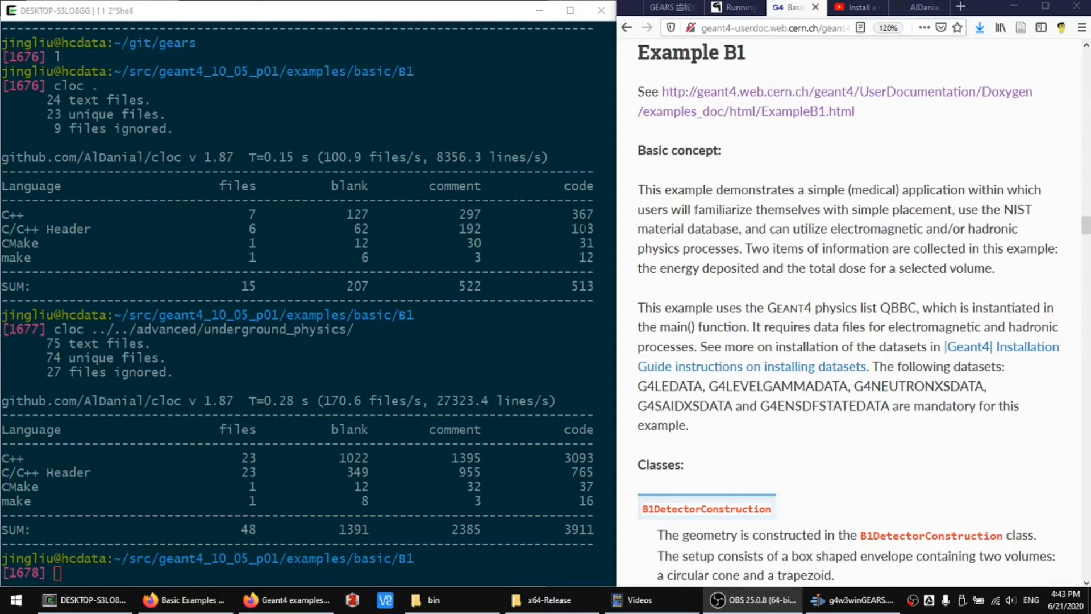
{"action": "mouse_move", "coordinate": [784, 182]}
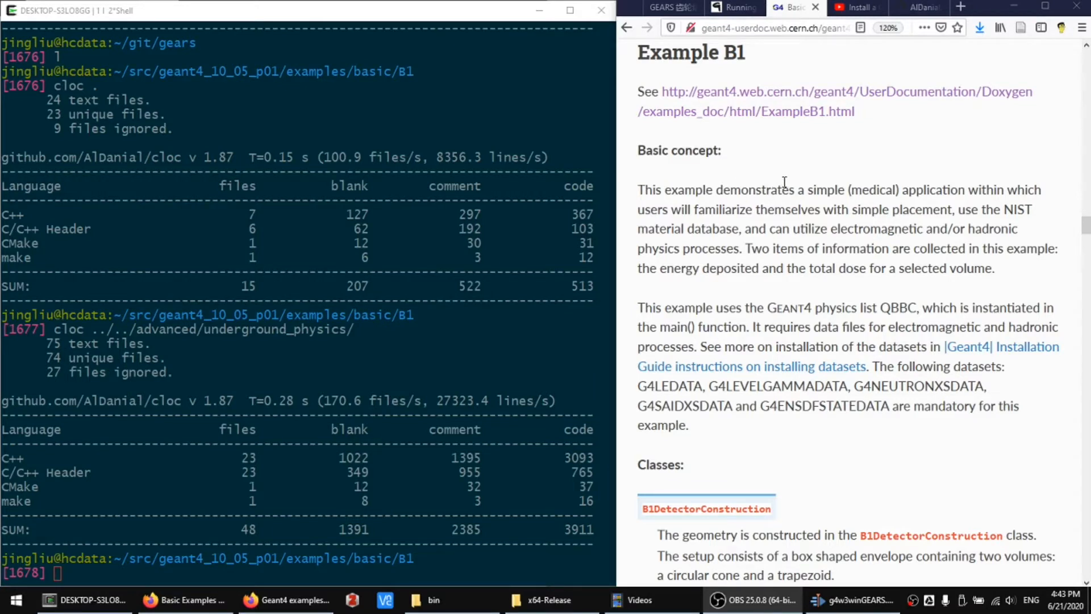
{"action": "mouse_move", "coordinate": [927, 189]}
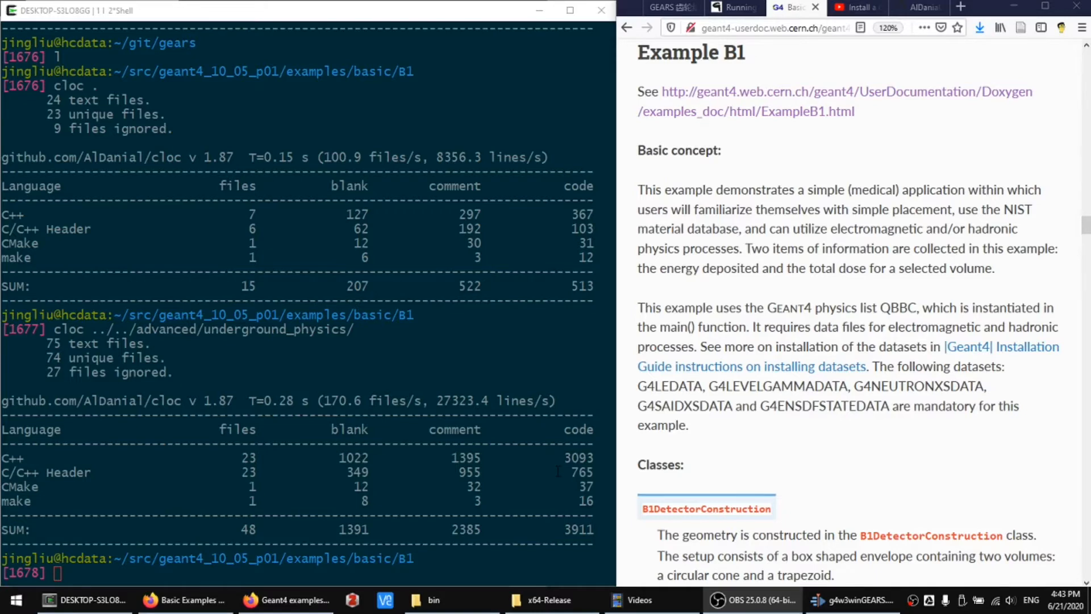
Show the physino.xyz/gears home page, glance at Features and How to contribute, and return to the top
{"action": "left_click", "coordinate": [916, 8]}
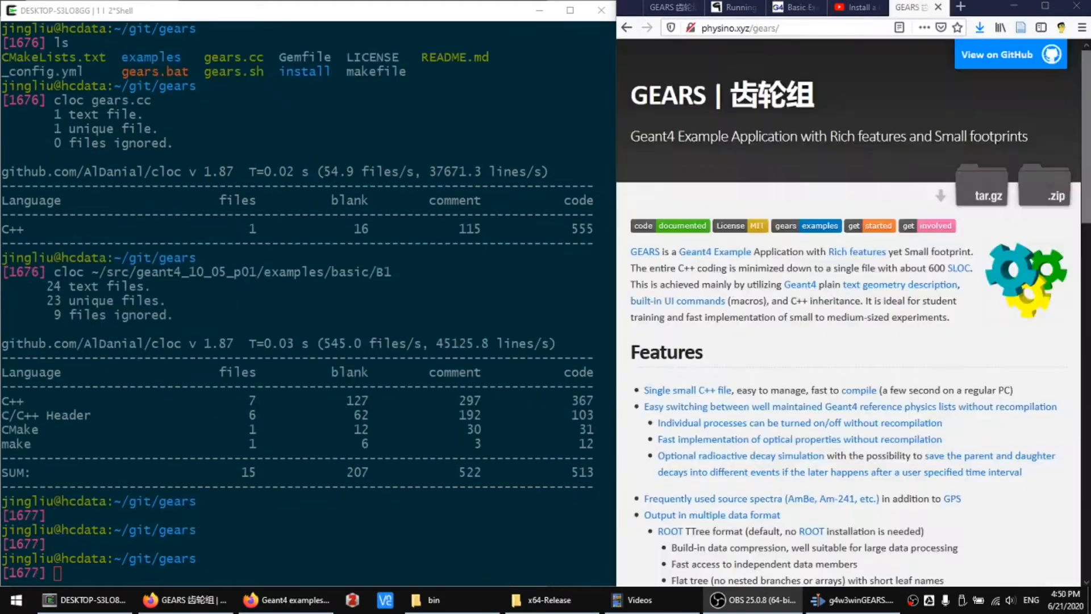
{"action": "mouse_move", "coordinate": [977, 322]}
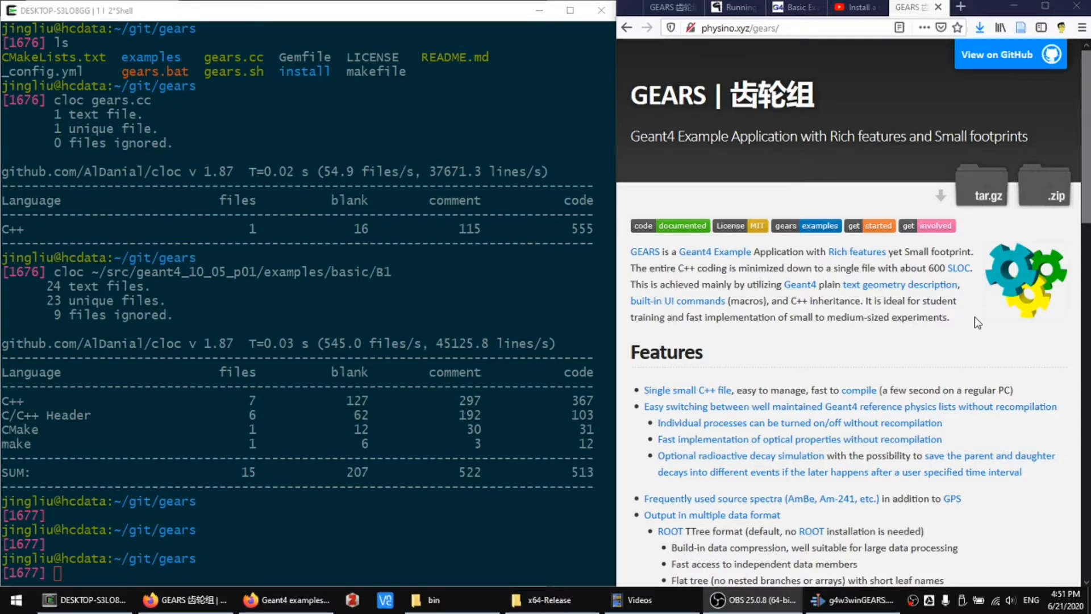
{"action": "mouse_move", "coordinate": [625, 153]}
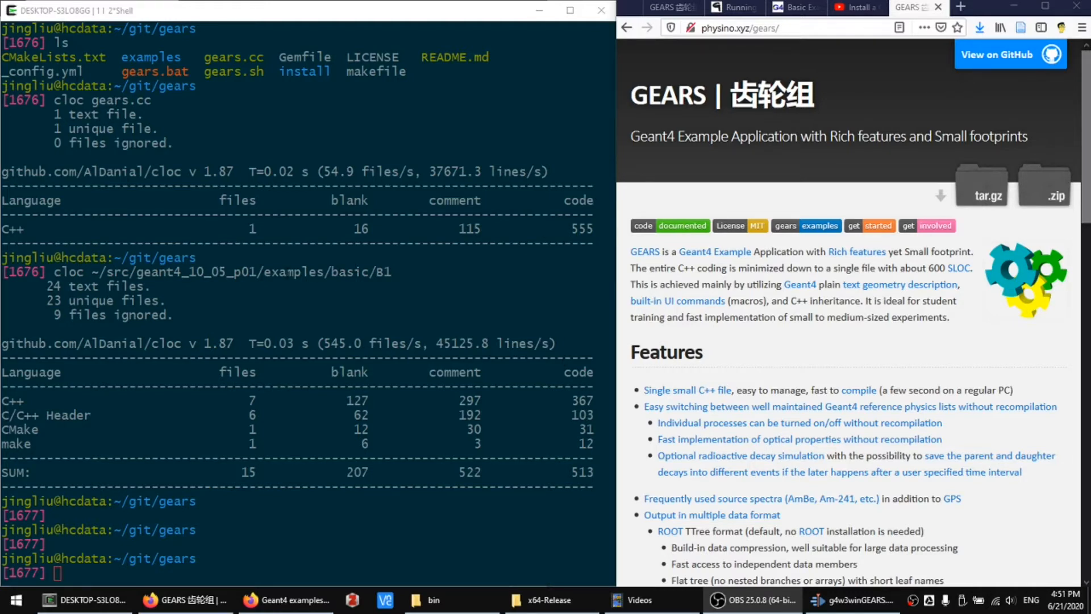
{"action": "mouse_move", "coordinate": [804, 363]}
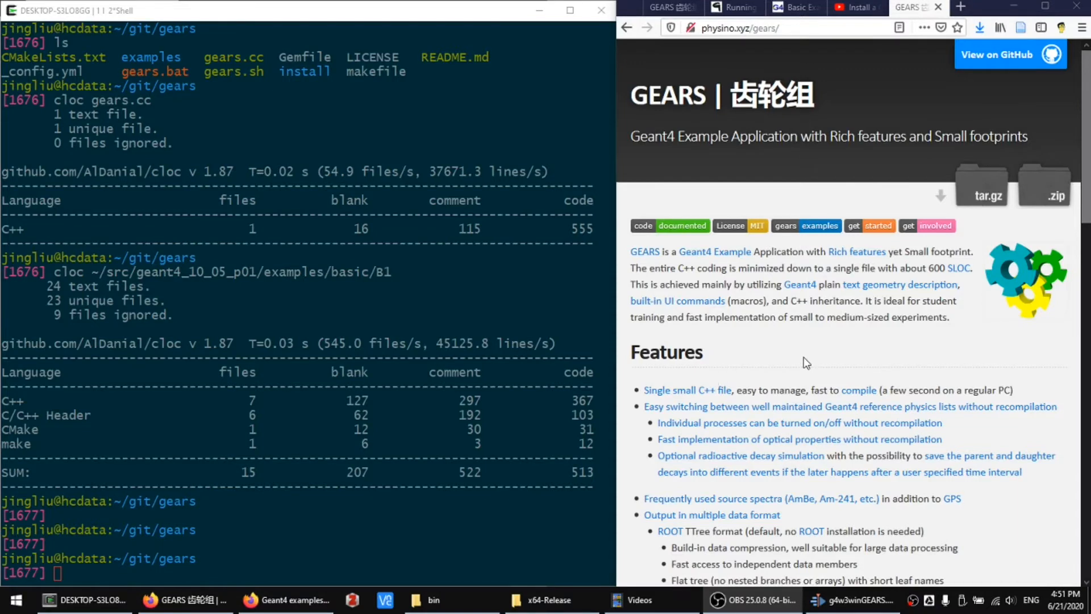
{"action": "scroll", "scroll_direction": "down", "scroll_amount": 3}
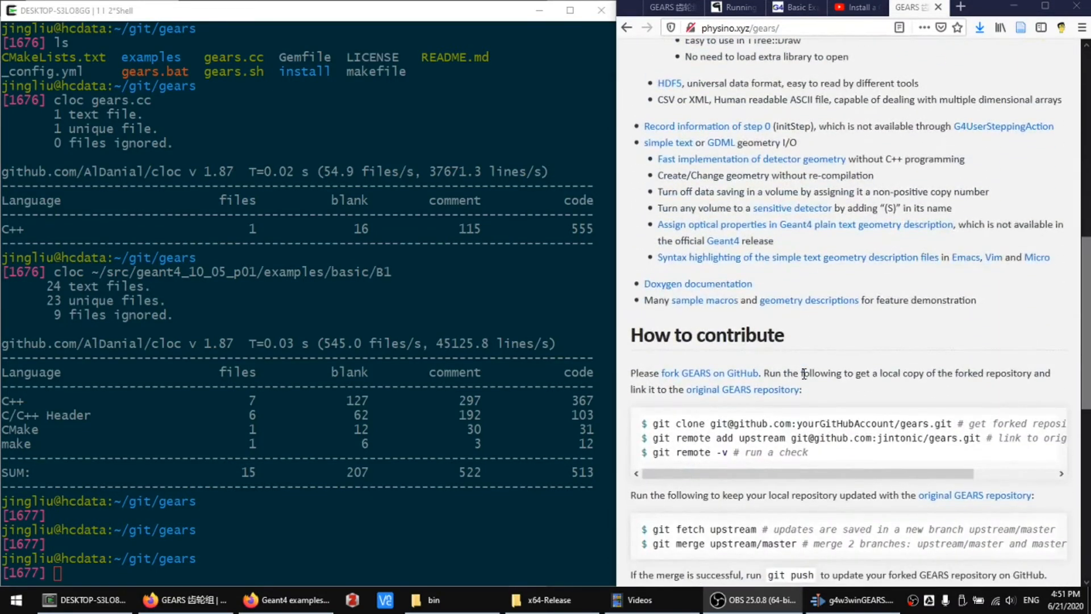
{"action": "scroll", "scroll_direction": "up", "scroll_amount": 3}
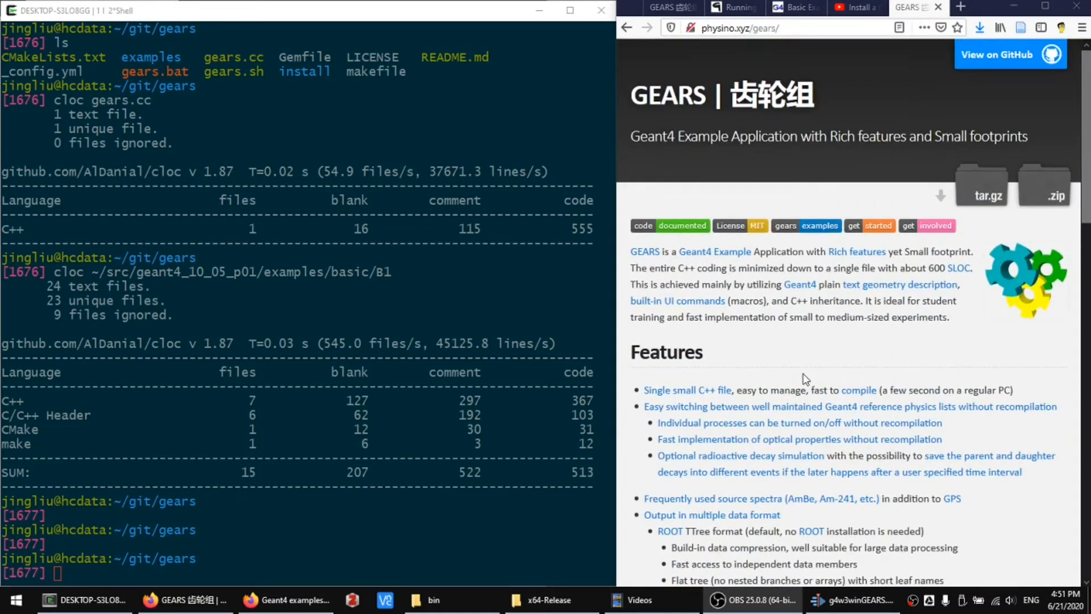
{"action": "mouse_move", "coordinate": [694, 333]}
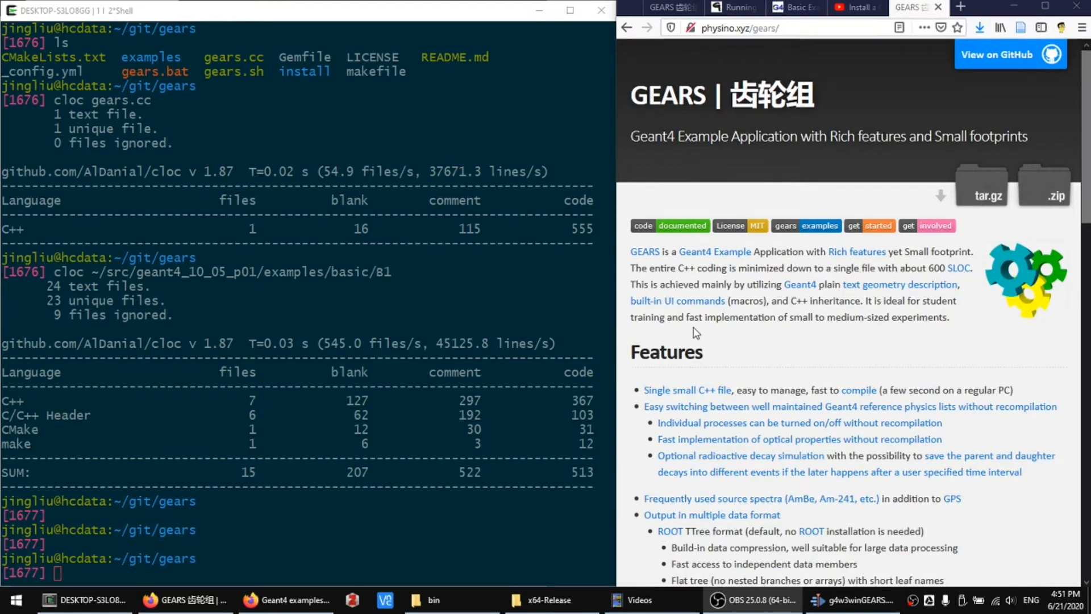
{"action": "mouse_move", "coordinate": [808, 337]}
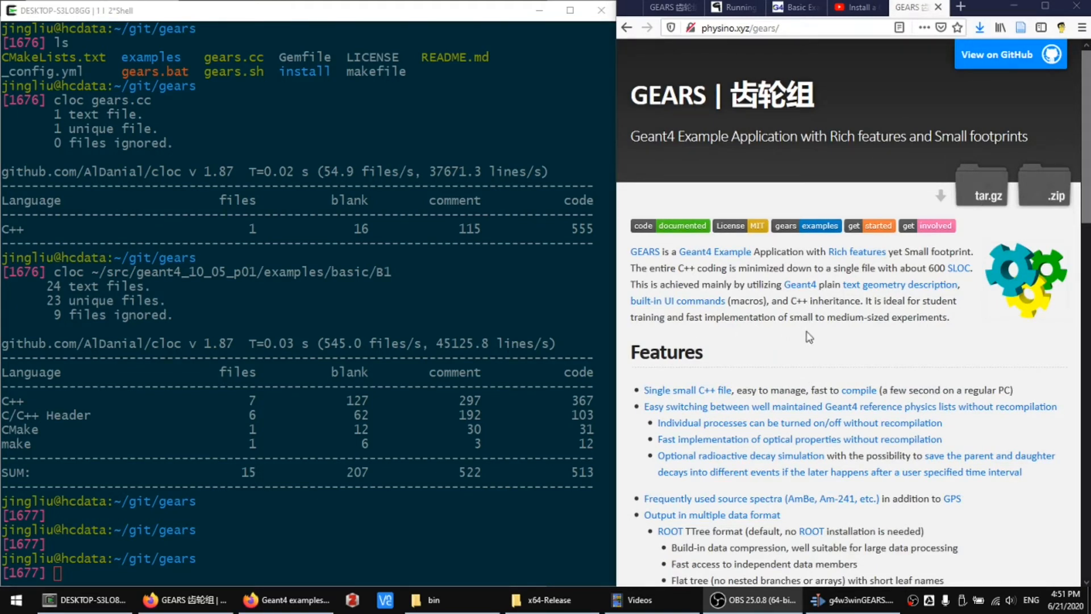
{"action": "mouse_move", "coordinate": [825, 270]}
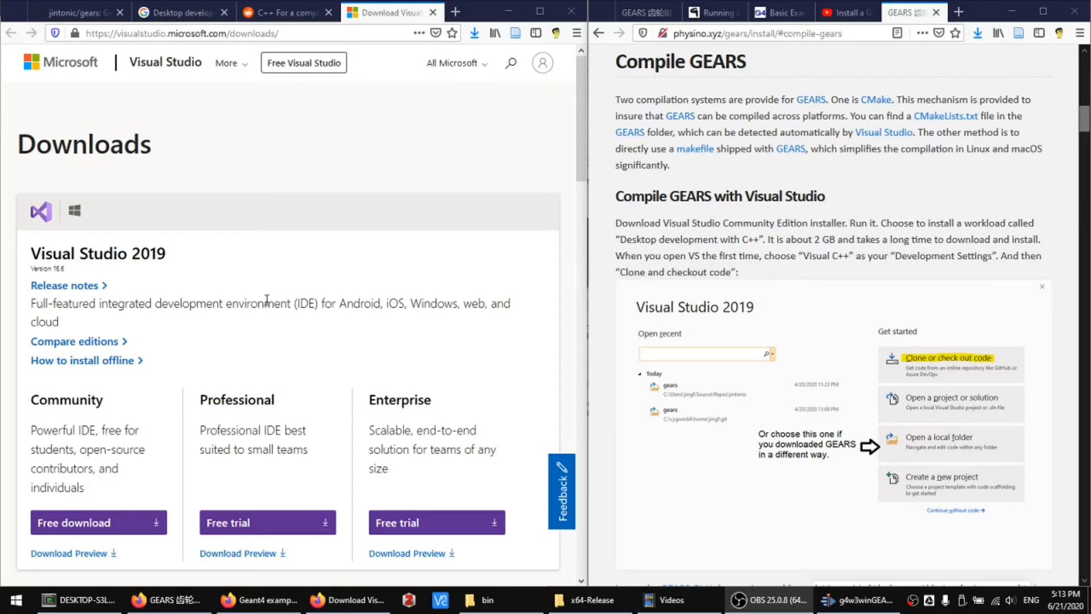
{"action": "mouse_move", "coordinate": [75, 421]}
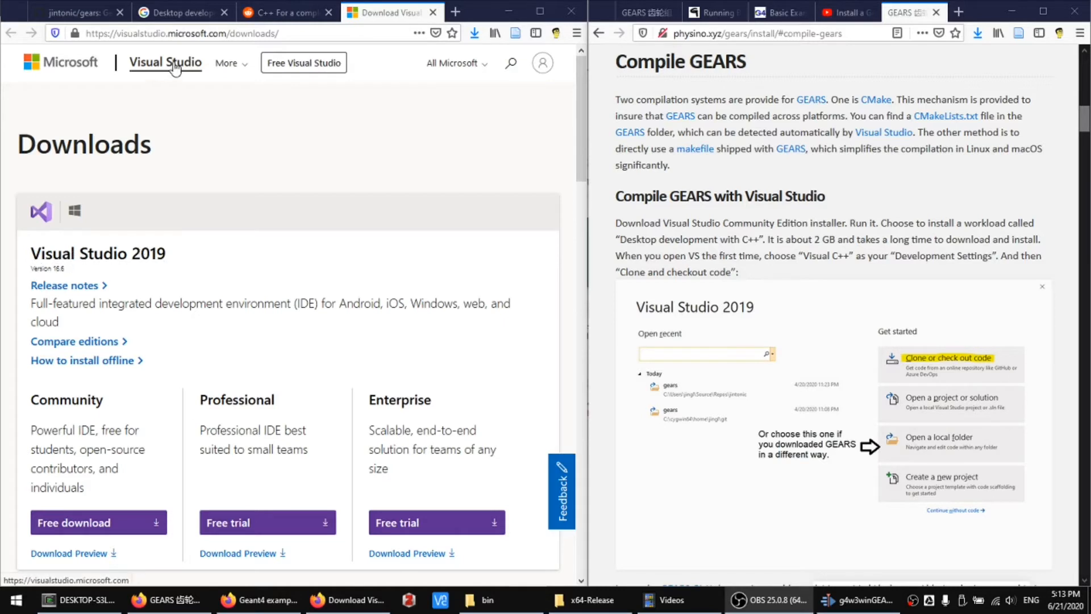
{"action": "mouse_move", "coordinate": [864, 224]}
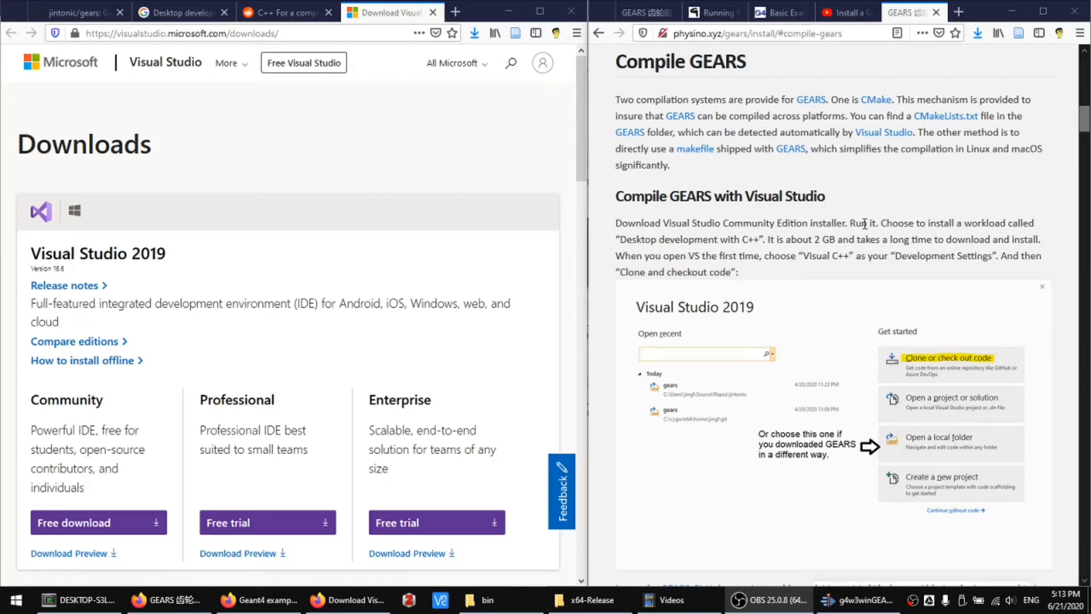
{"action": "mouse_move", "coordinate": [894, 217]}
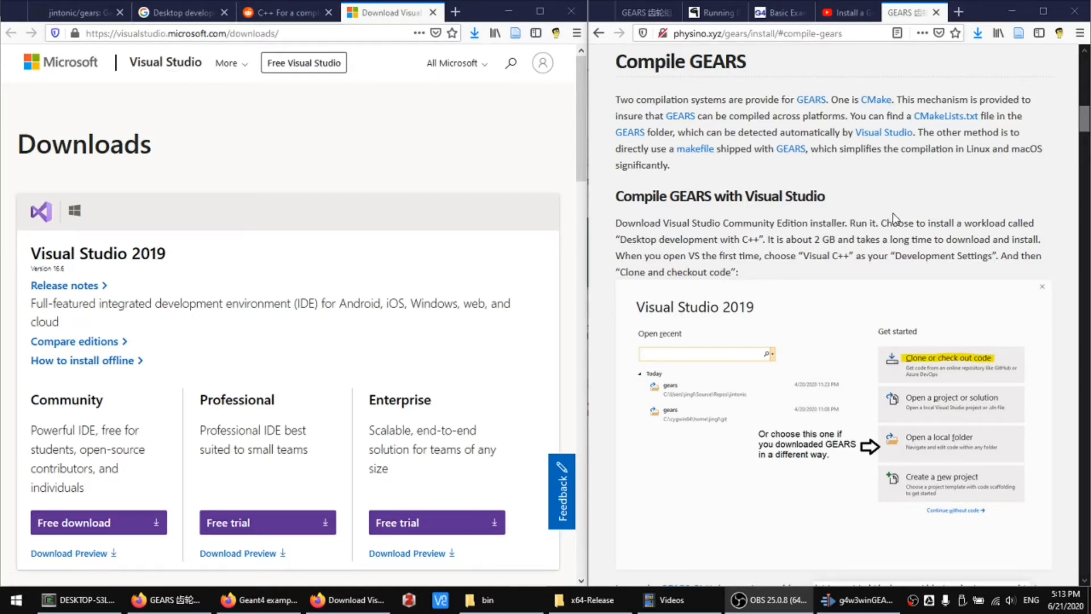
{"action": "mouse_move", "coordinate": [762, 271]}
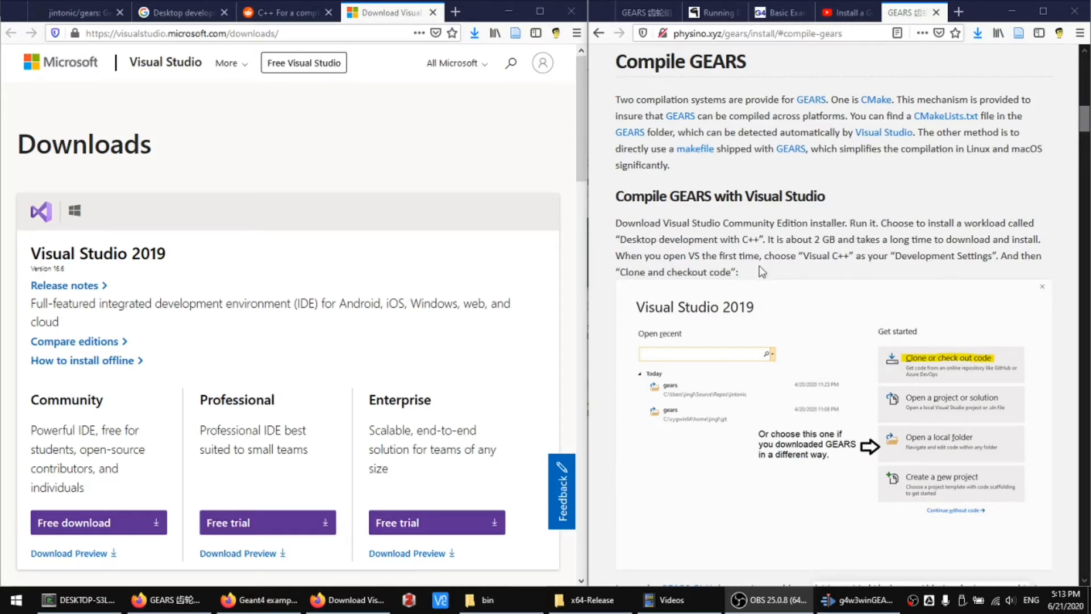
Highlight 'Desktop development with C++' and 'Development Settings' on the Visual Studio Community page
{"action": "double_click", "coordinate": [689, 239]}
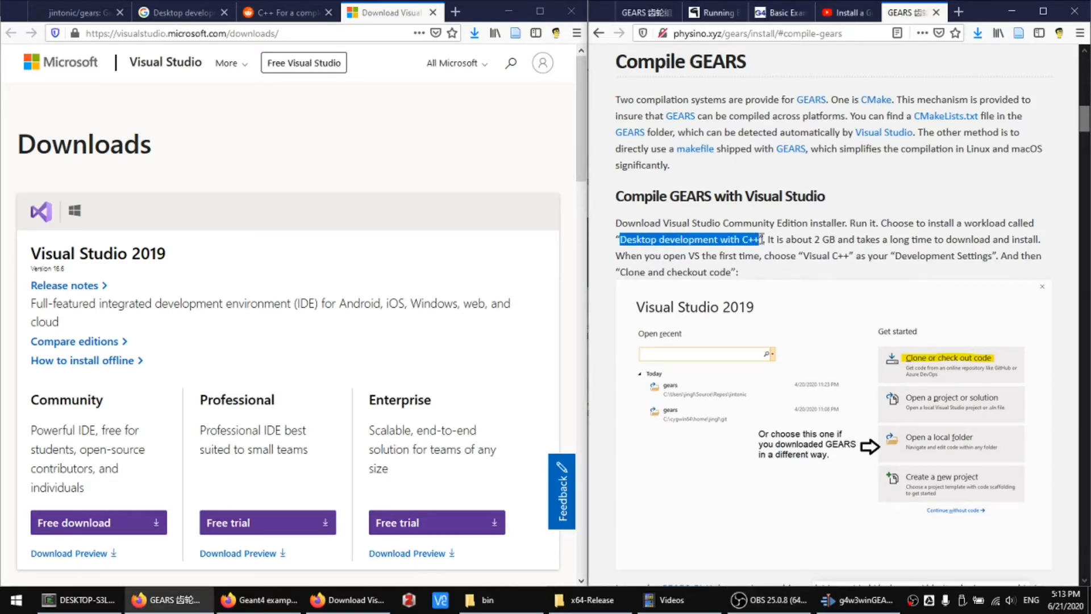
{"action": "mouse_move", "coordinate": [779, 259]}
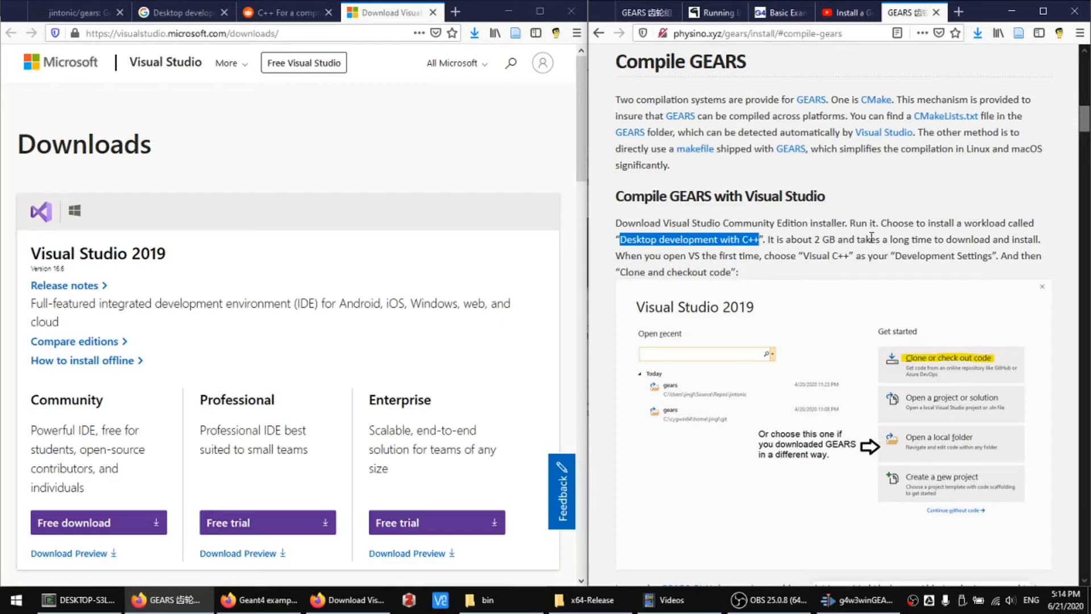
{"action": "mouse_move", "coordinate": [1050, 244]}
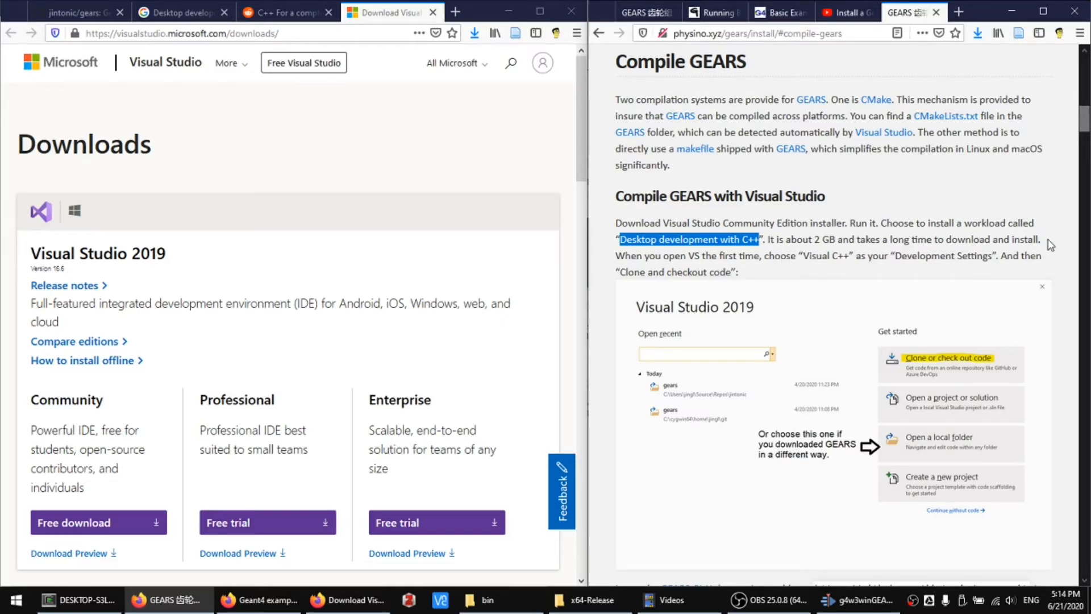
{"action": "mouse_move", "coordinate": [699, 259]}
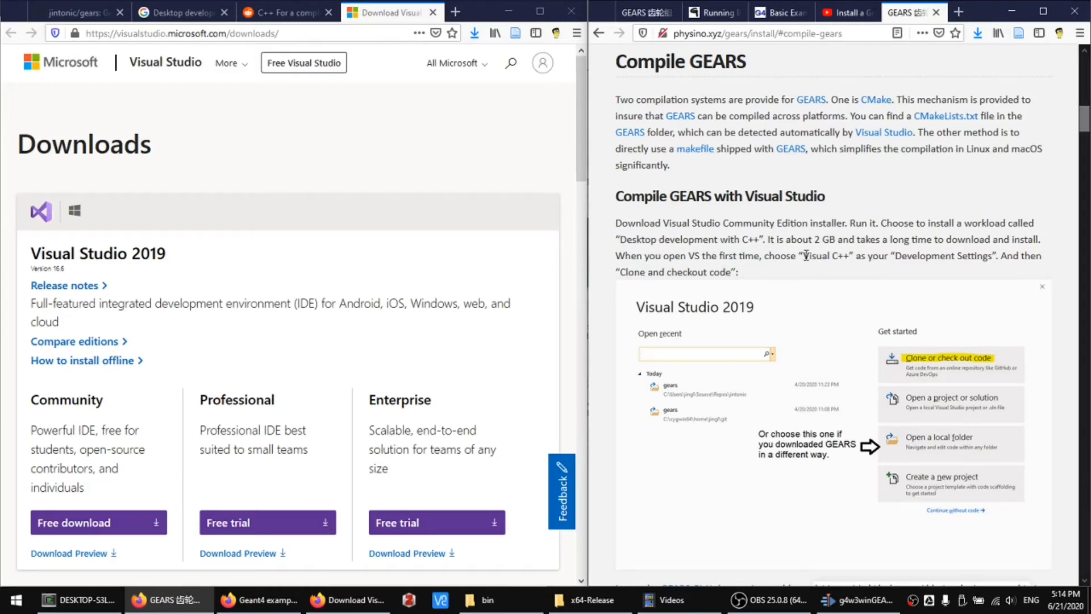
{"action": "double_click", "coordinate": [826, 256]}
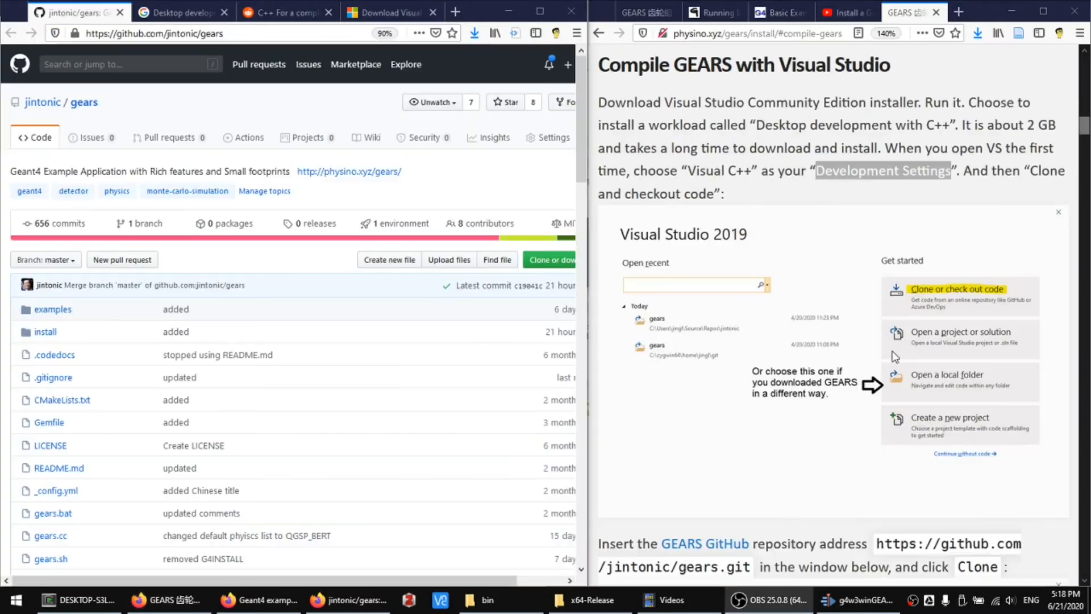
{"action": "mouse_move", "coordinate": [957, 351]}
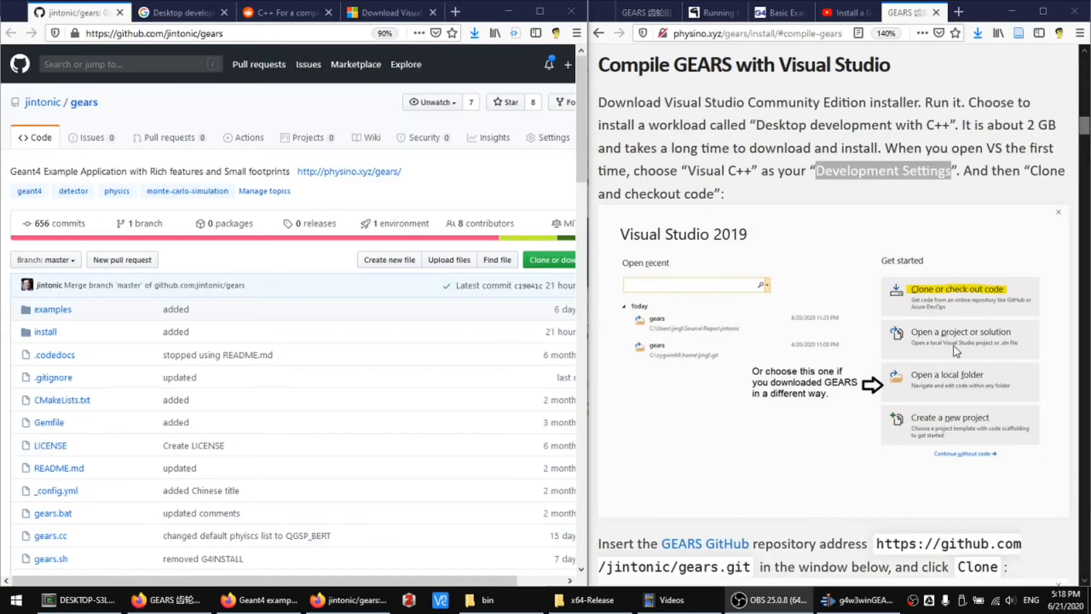
Scroll the GEARS install guide to the step pasting jintonic/gears.git into Visual Studio's clone window
{"action": "scroll", "scroll_direction": "down", "scroll_amount": 3}
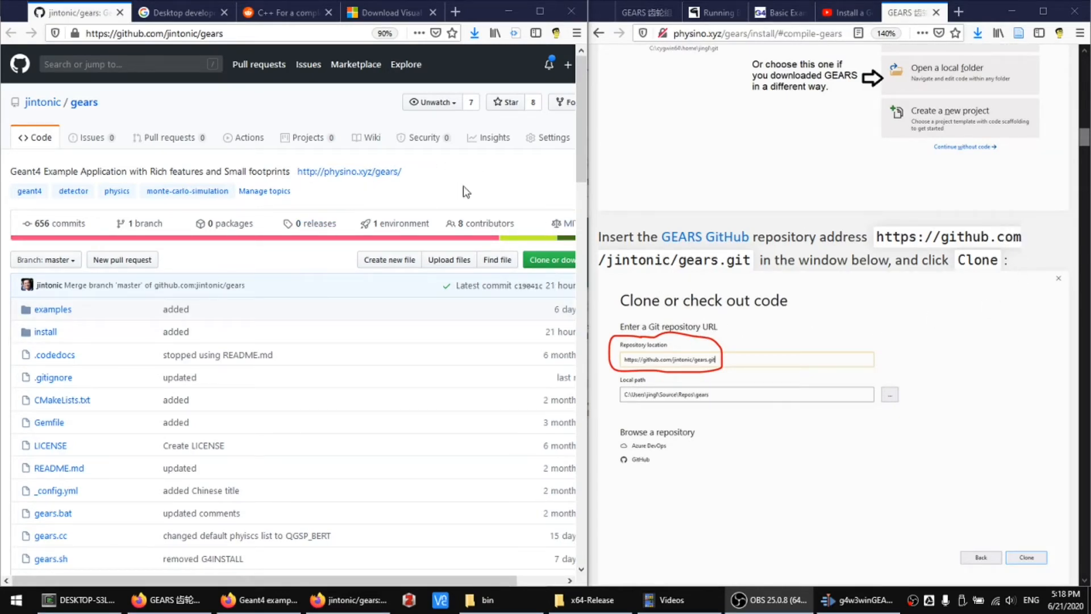
{"action": "scroll", "scroll_direction": "up", "scroll_amount": 3}
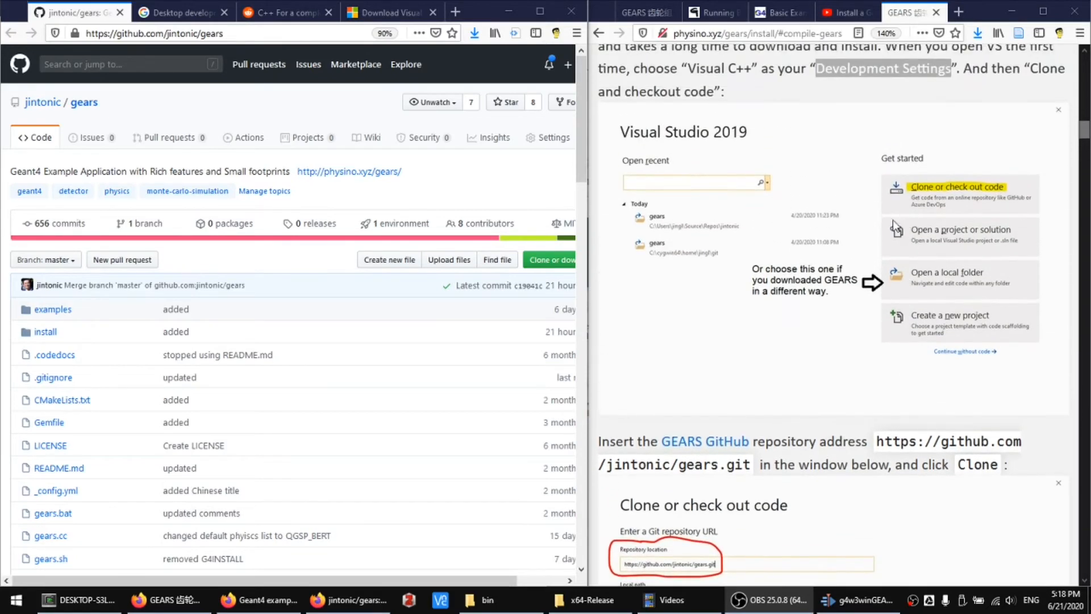
{"action": "mouse_move", "coordinate": [864, 272]}
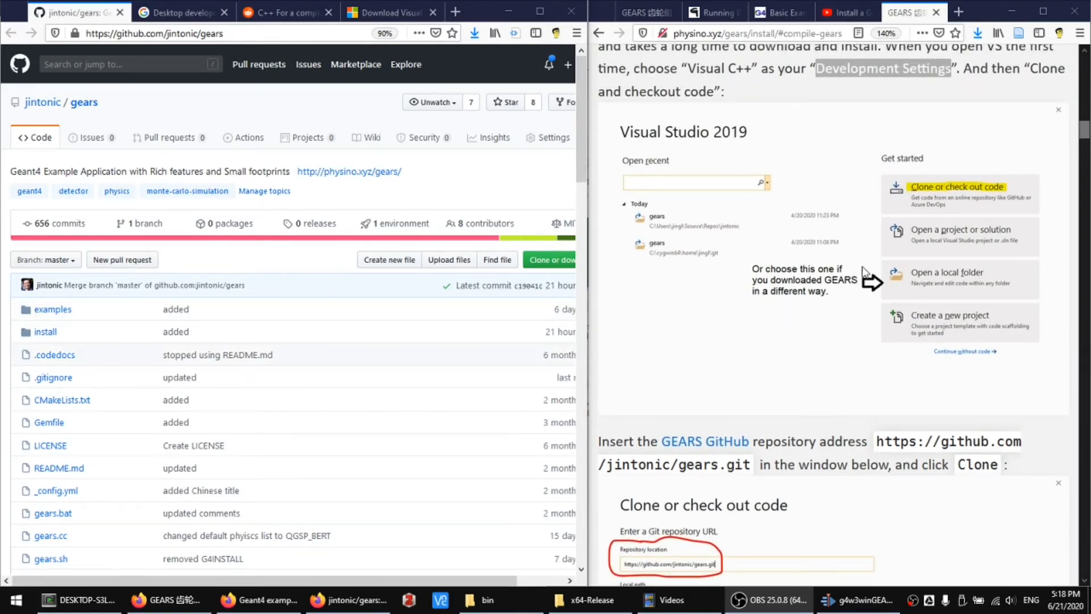
{"action": "mouse_move", "coordinate": [1000, 271]}
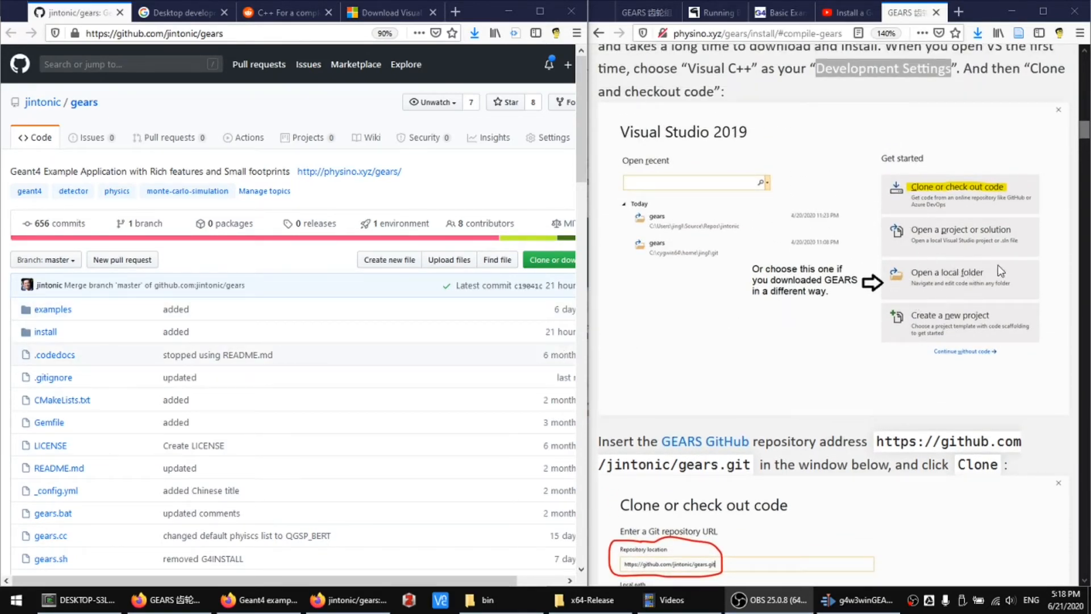
{"action": "mouse_move", "coordinate": [944, 313]}
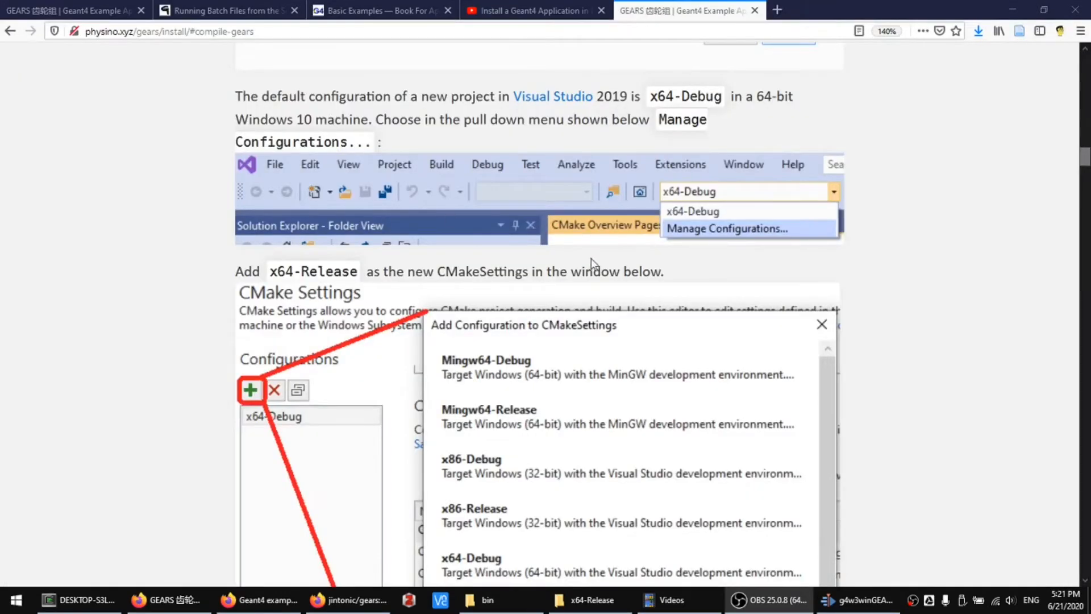
{"action": "mouse_move", "coordinate": [656, 238]}
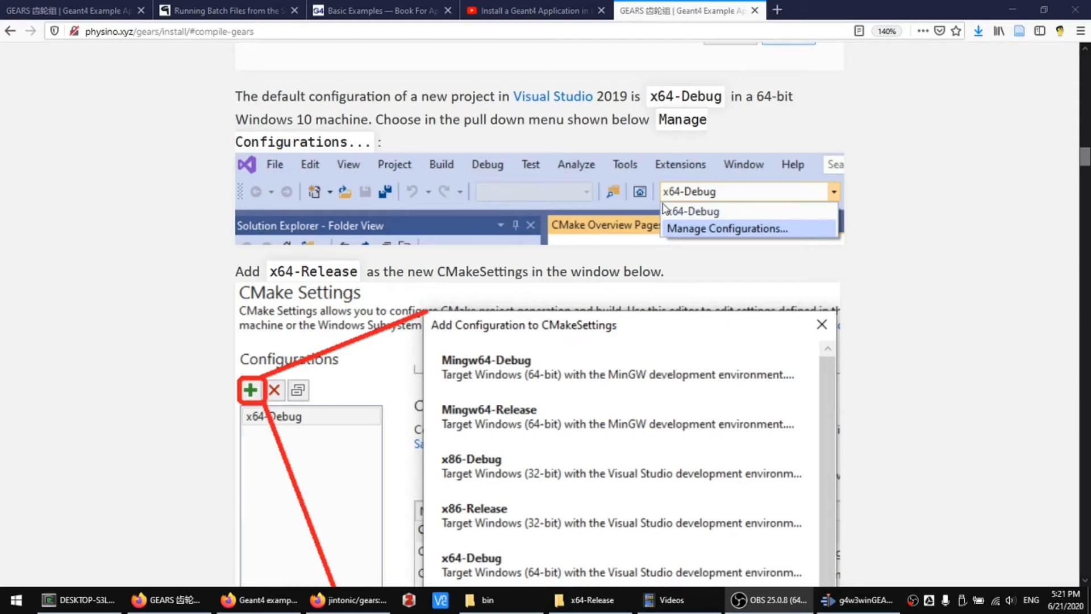
{"action": "mouse_move", "coordinate": [708, 182]}
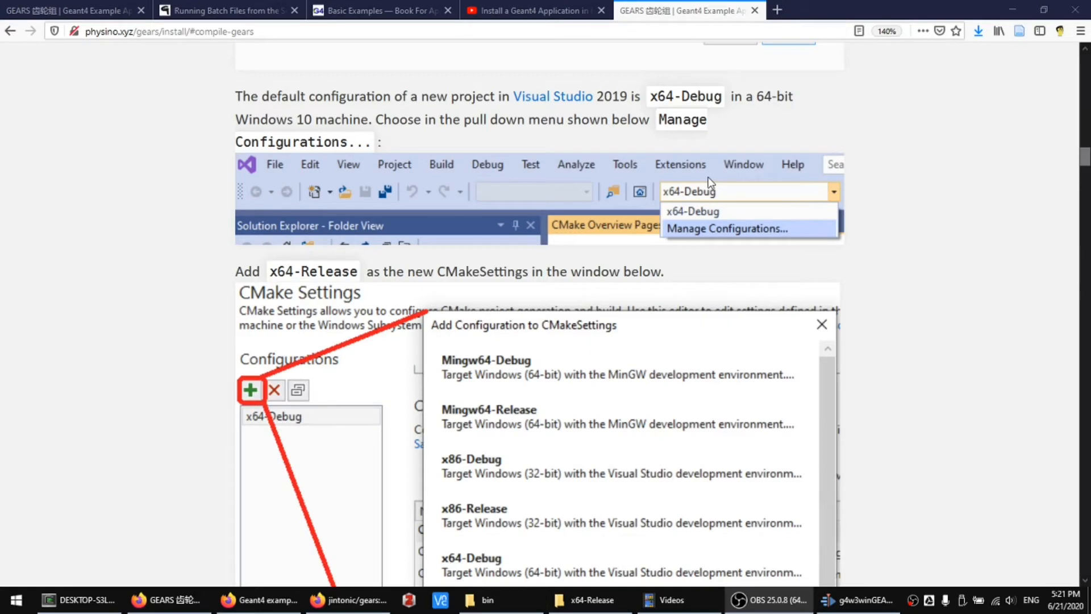
{"action": "mouse_move", "coordinate": [685, 213]}
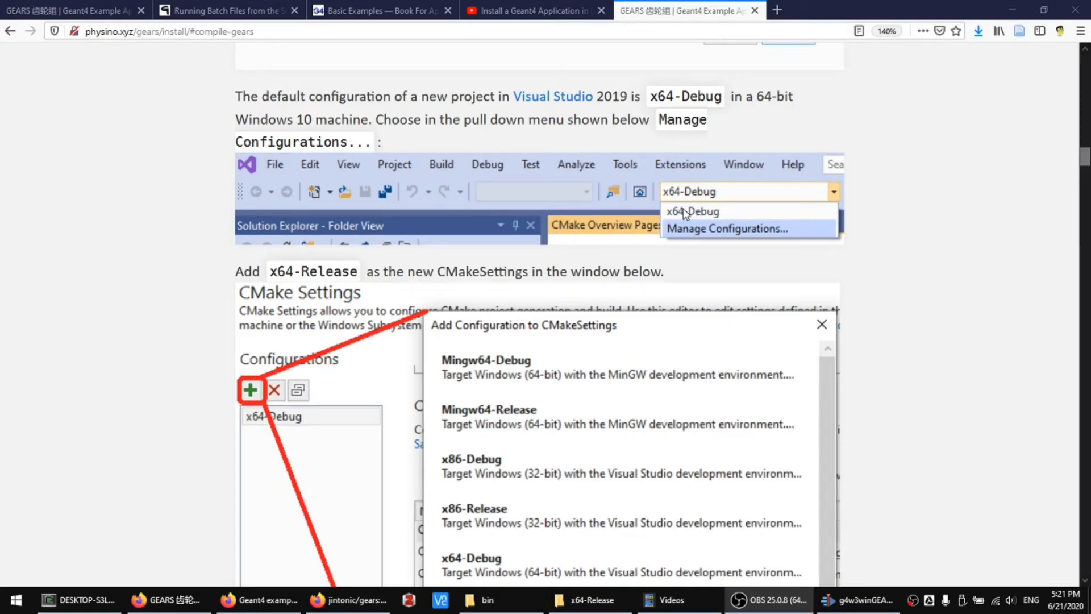
{"action": "mouse_move", "coordinate": [702, 236]}
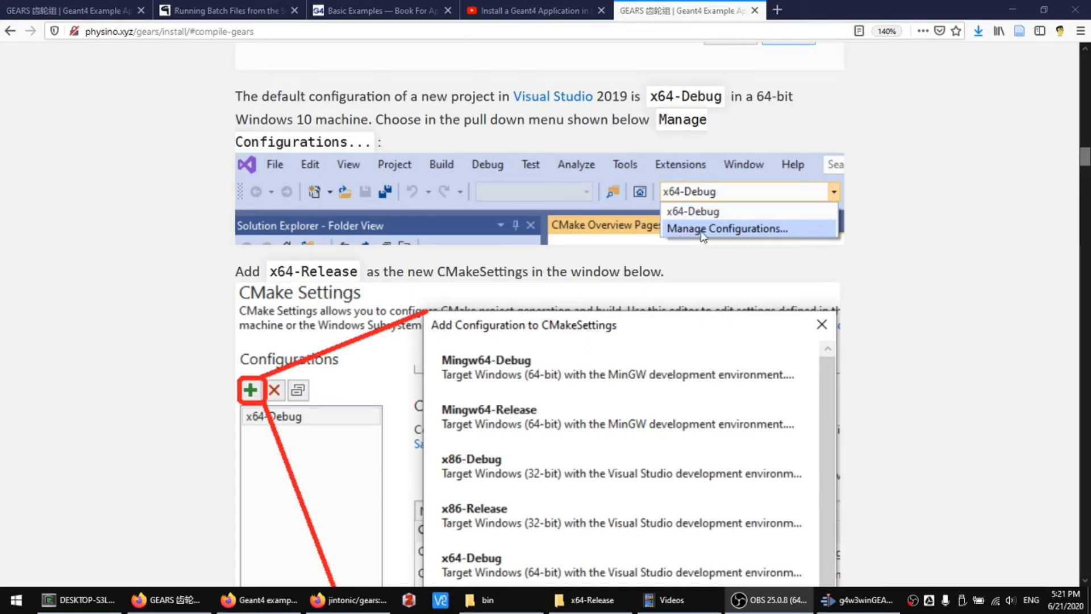
{"action": "mouse_move", "coordinate": [779, 233]}
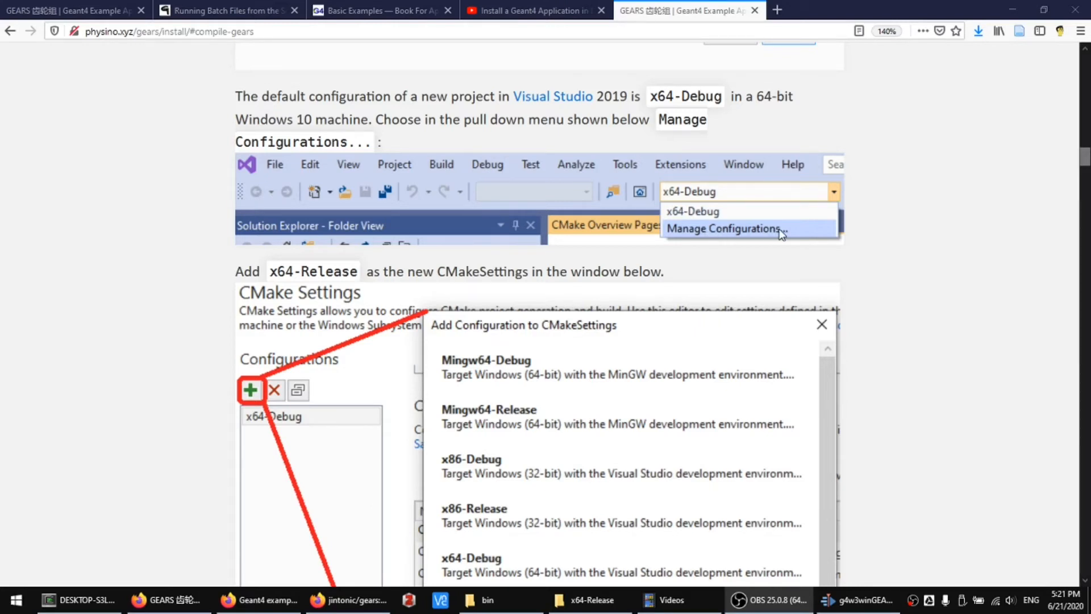
Scroll through Manage Configurations to the add x64-Release and delete x64-Debug steps
{"action": "scroll", "scroll_direction": "down", "scroll_amount": 3}
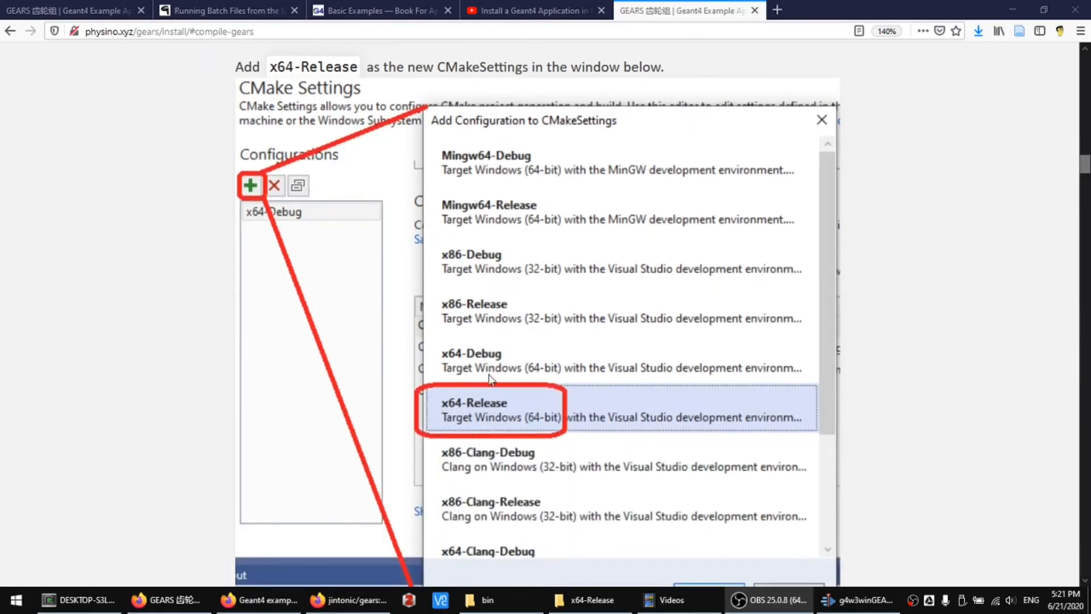
{"action": "mouse_move", "coordinate": [475, 398]}
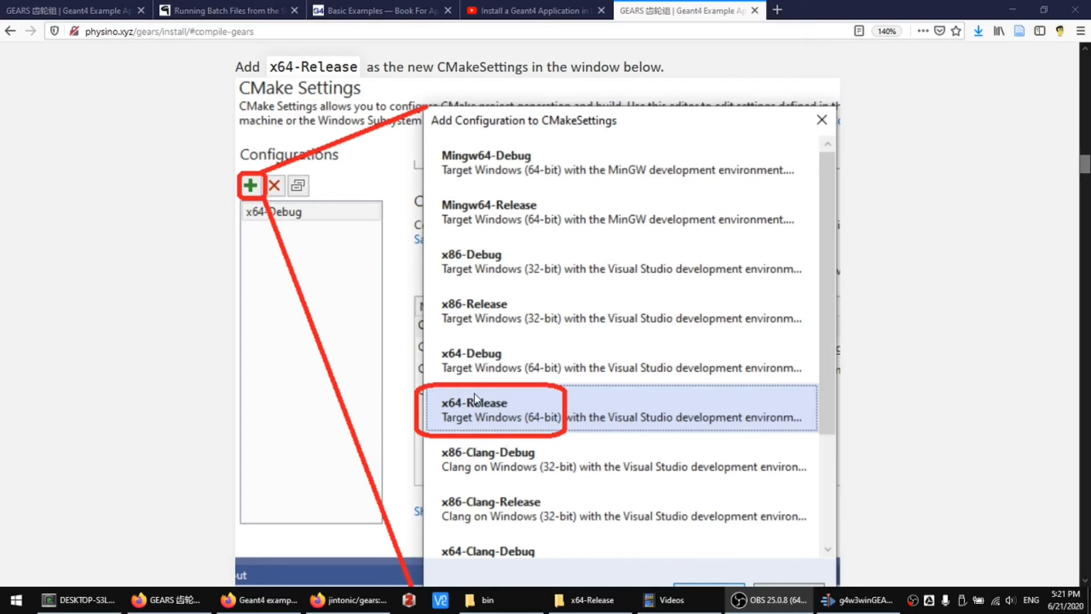
{"action": "scroll", "scroll_direction": "down", "scroll_amount": 3}
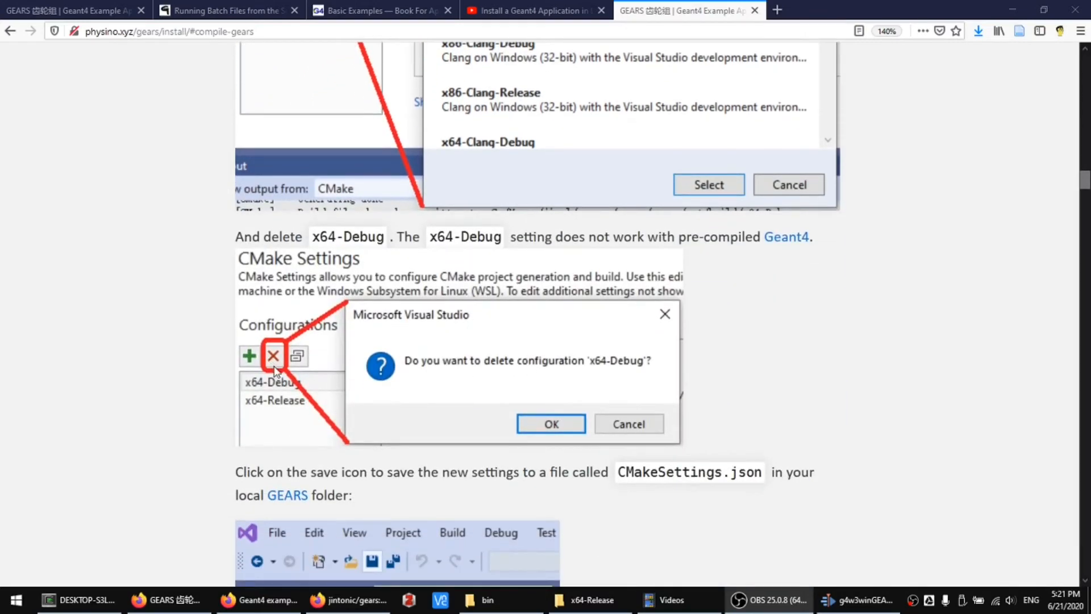
Scroll to the green-play-button compile step showing gears.exe launched inside Visual Studio
{"action": "scroll", "scroll_direction": "down", "scroll_amount": 3}
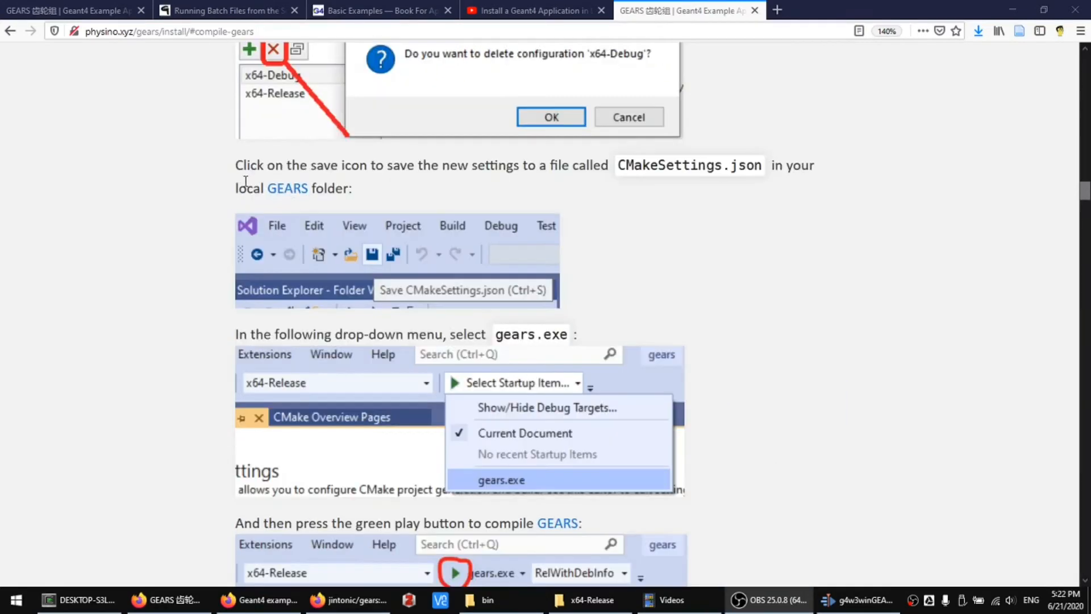
{"action": "mouse_move", "coordinate": [382, 262]}
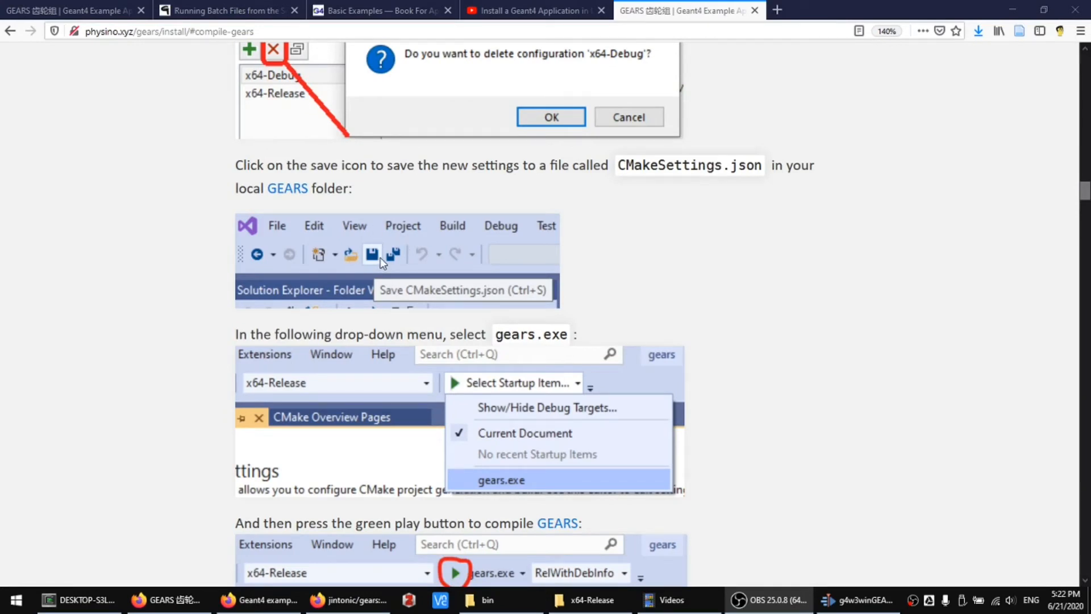
{"action": "mouse_move", "coordinate": [454, 388]}
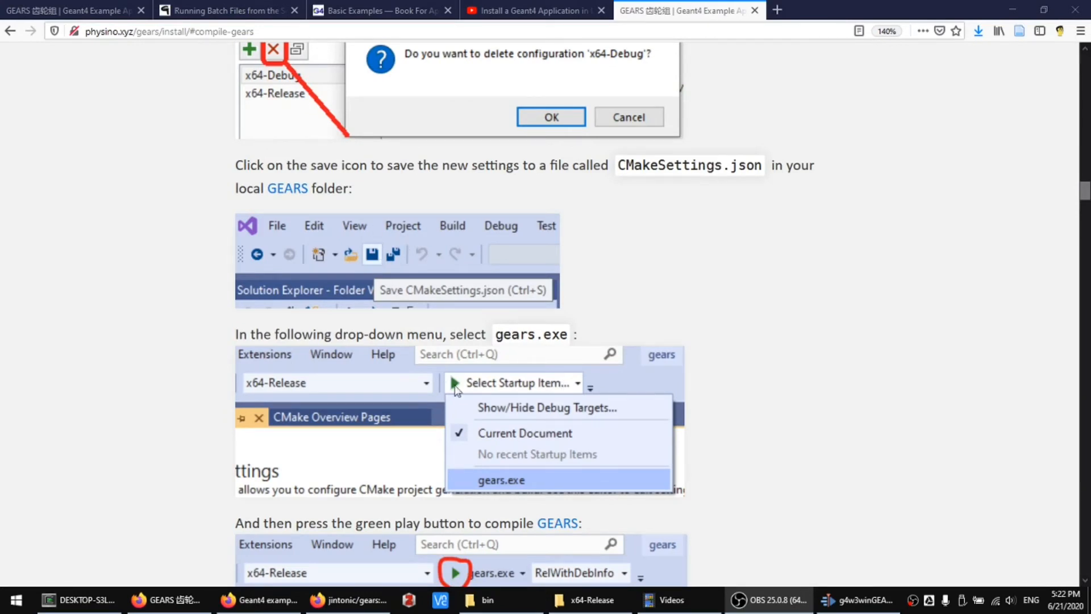
{"action": "mouse_move", "coordinate": [498, 467]}
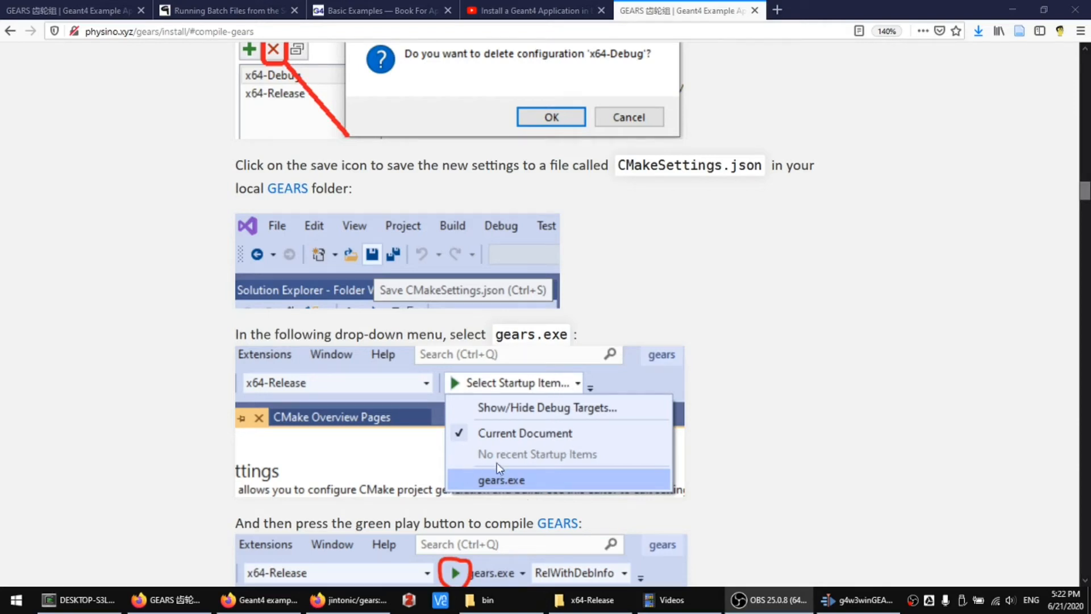
{"action": "mouse_move", "coordinate": [515, 396]}
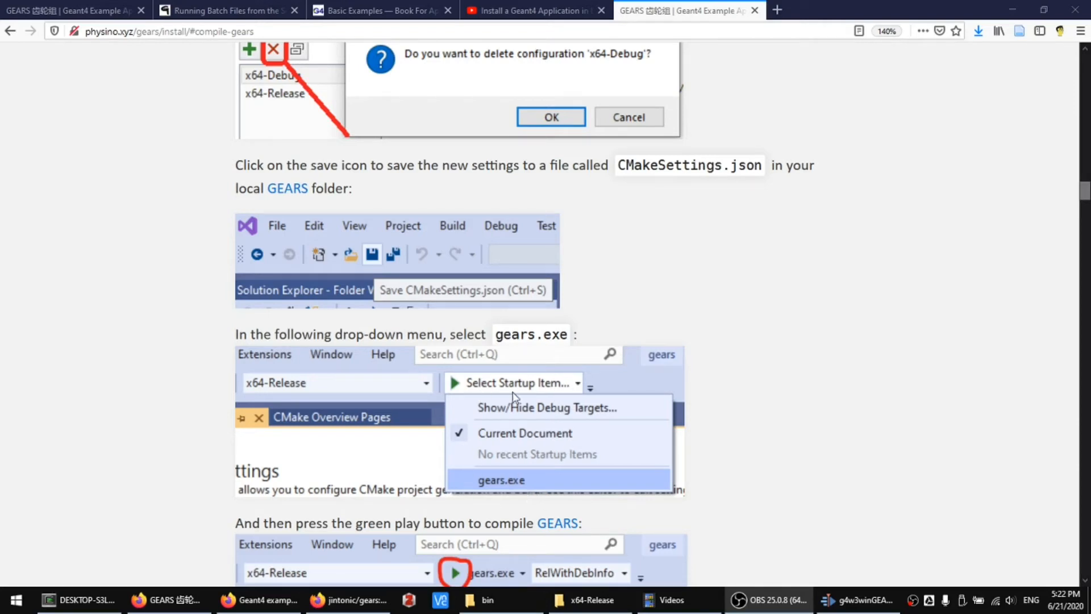
{"action": "scroll", "scroll_direction": "down", "scroll_amount": 3}
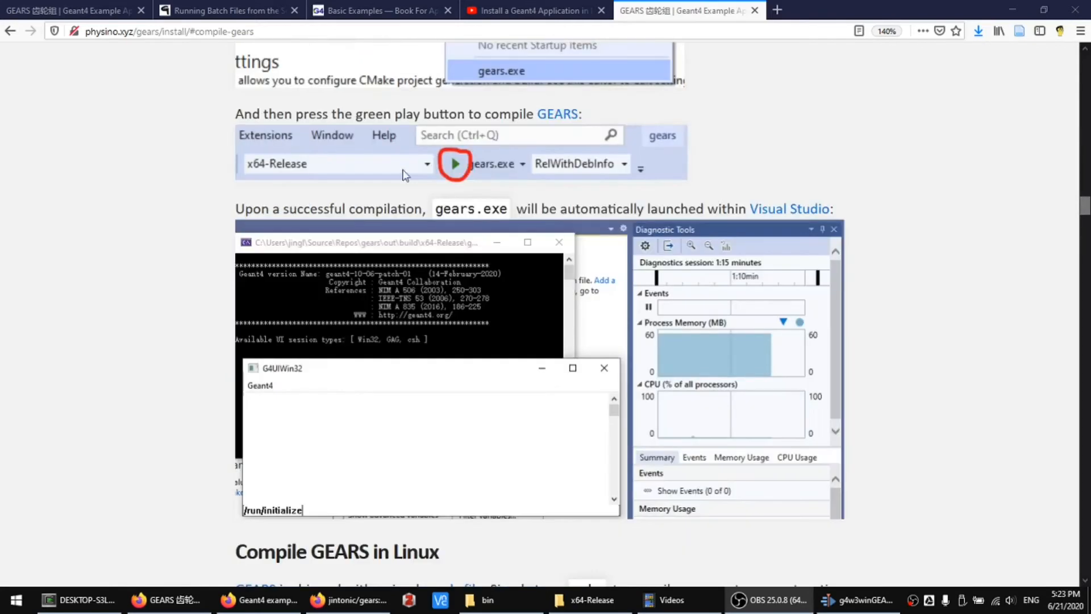
{"action": "mouse_move", "coordinate": [455, 153]}
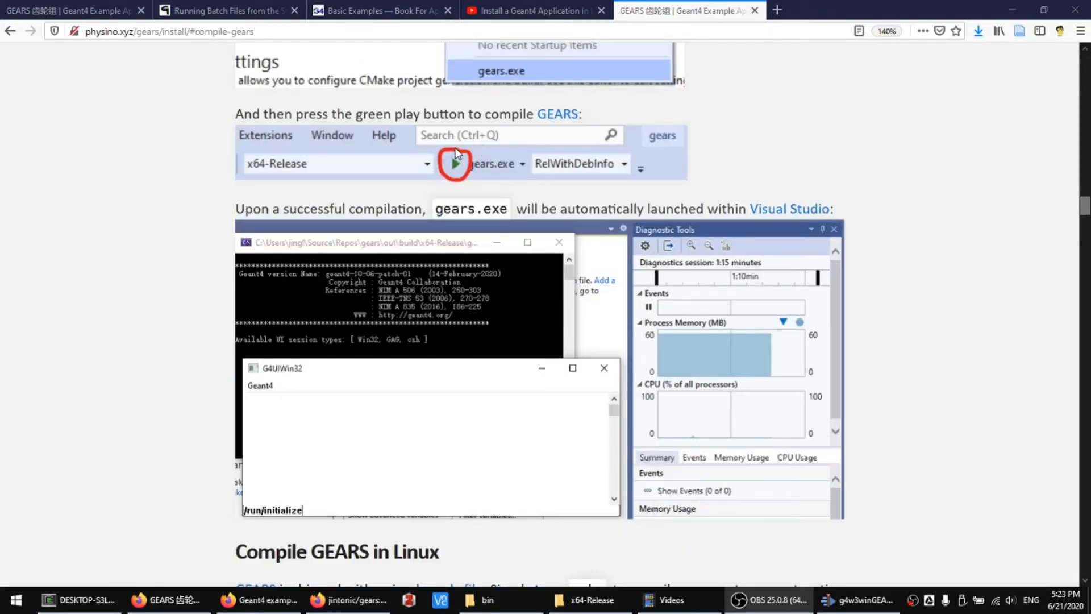
{"action": "mouse_move", "coordinate": [584, 305]}
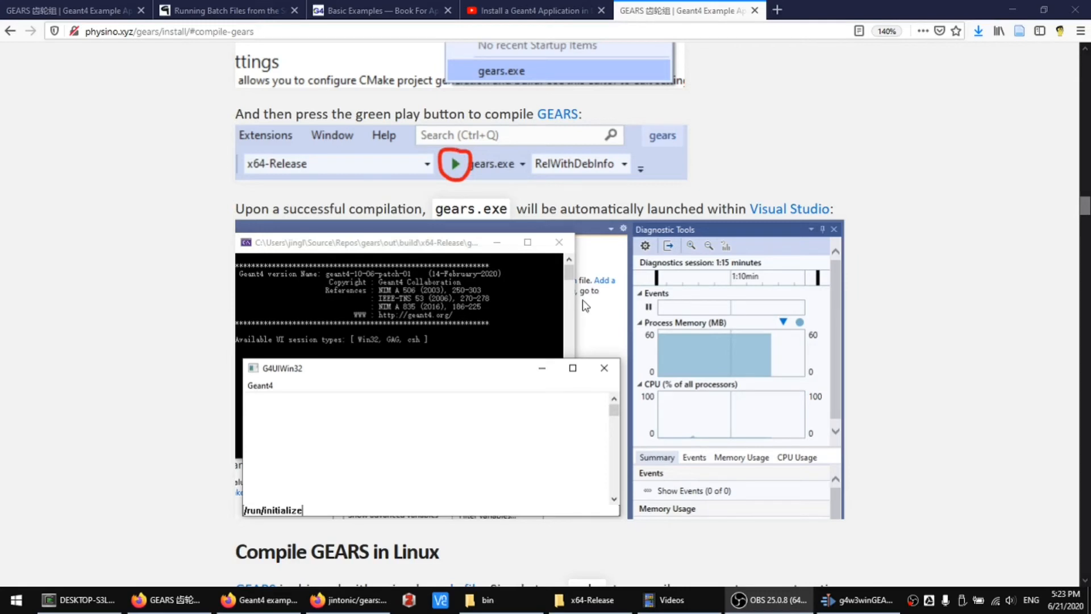
{"action": "mouse_move", "coordinate": [580, 311]}
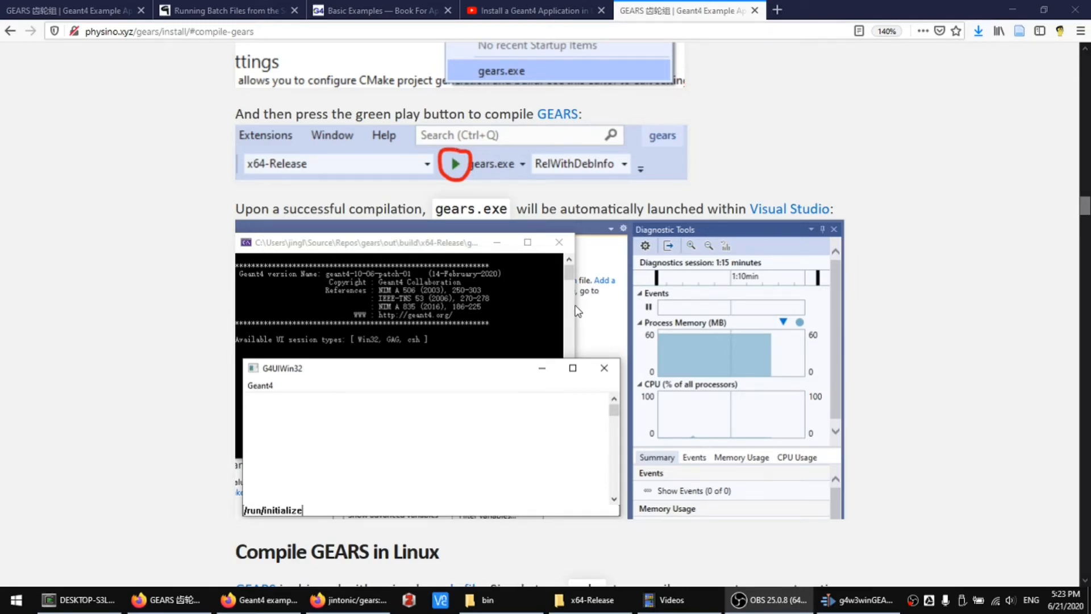
{"action": "mouse_move", "coordinate": [361, 428]}
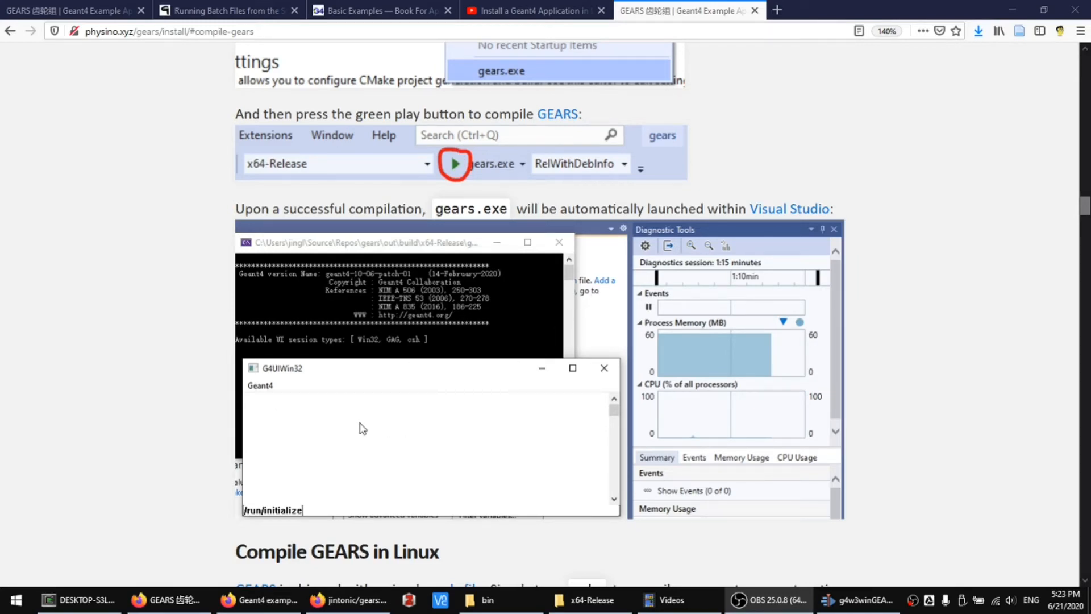
{"action": "mouse_move", "coordinate": [273, 418]}
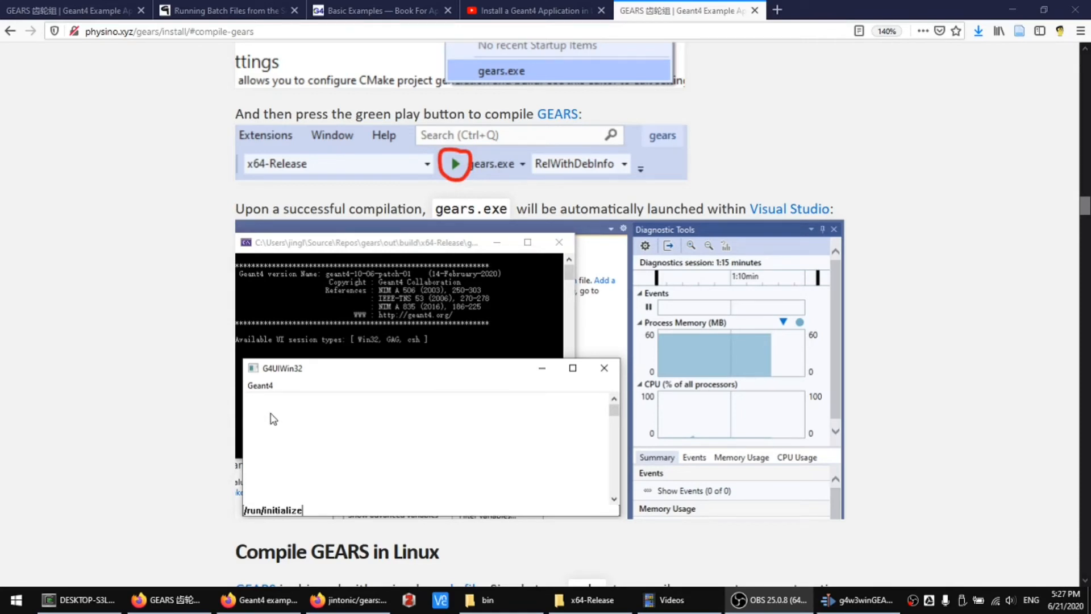
{"action": "mouse_move", "coordinate": [298, 406]}
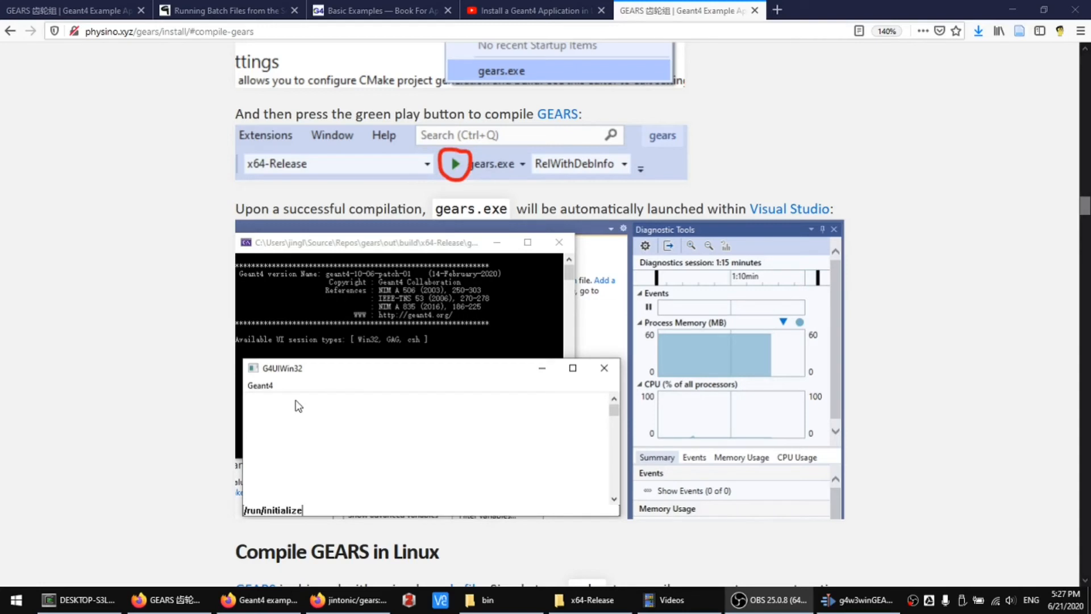
{"action": "mouse_move", "coordinate": [387, 527]}
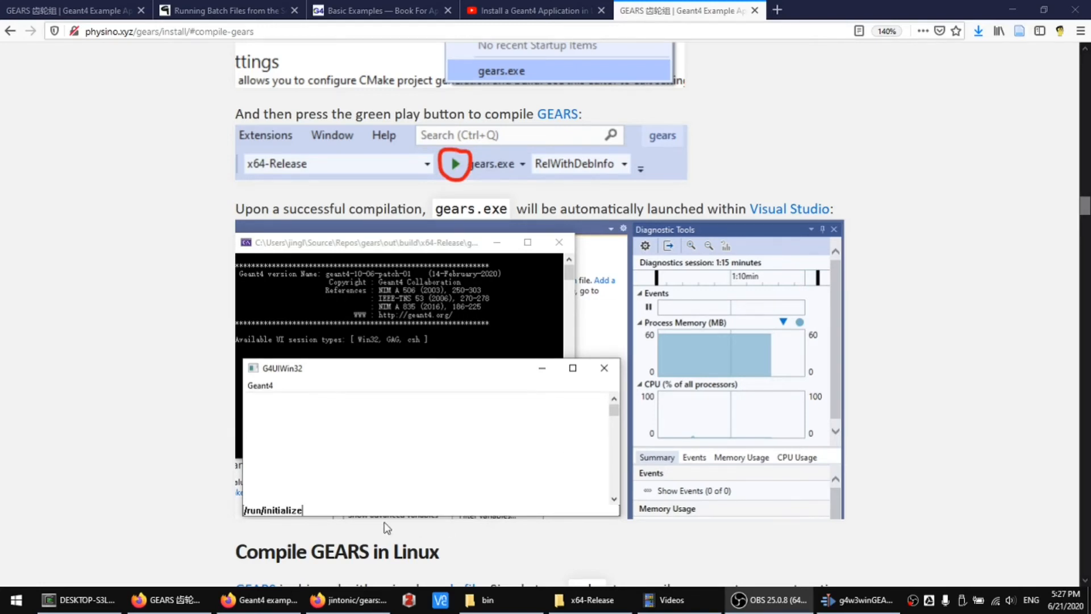
{"action": "mouse_move", "coordinate": [359, 467]}
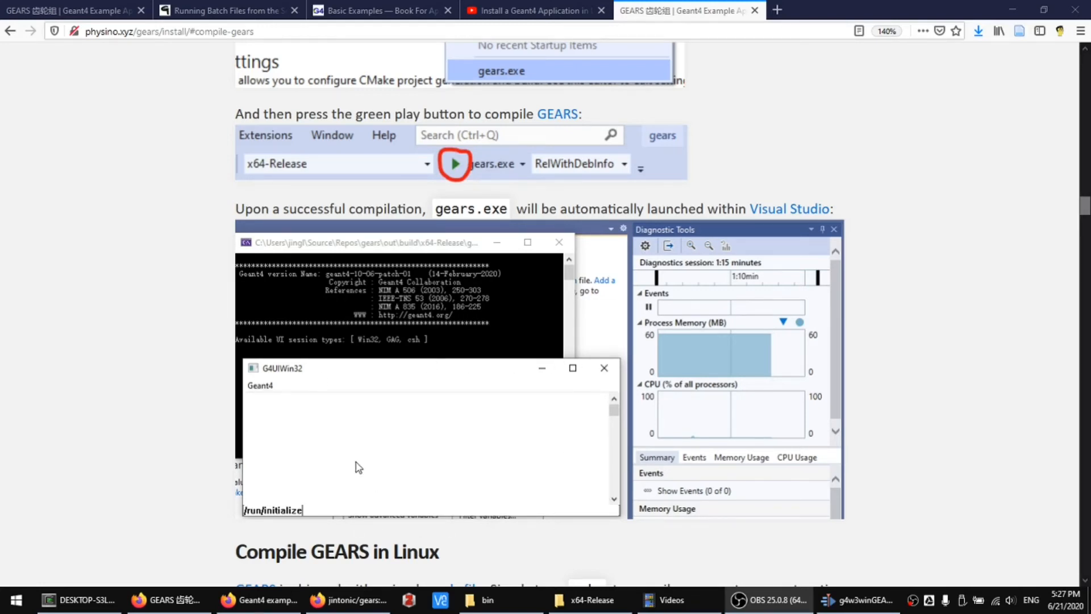
{"action": "mouse_move", "coordinate": [341, 516]}
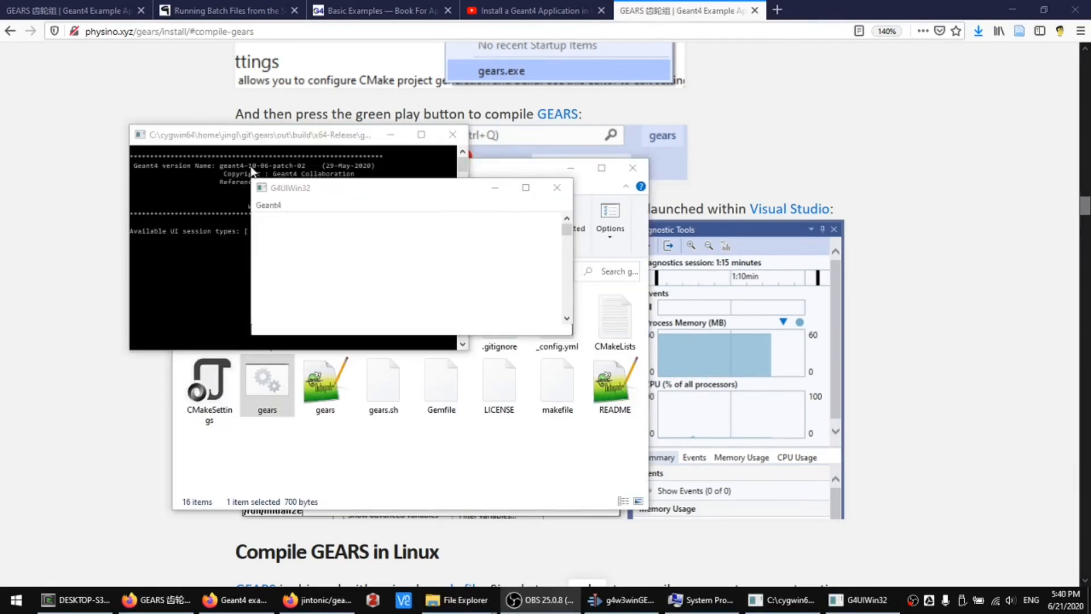
{"action": "mouse_move", "coordinate": [314, 260]}
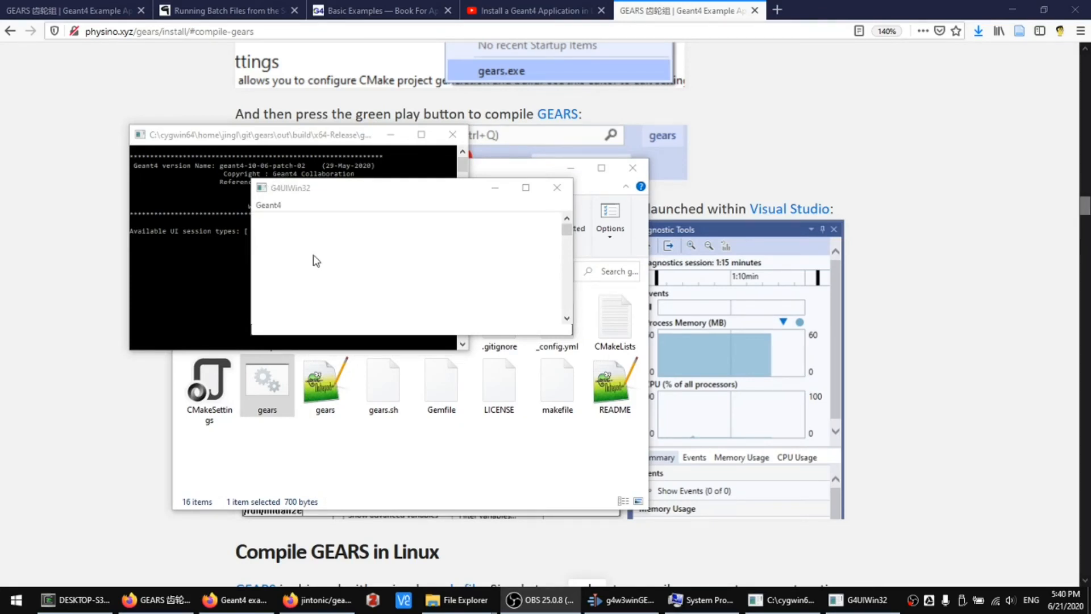
Maximize the G4UIWin32 gears session listing Geant4's top-level command directories
{"action": "left_click", "coordinate": [525, 188]}
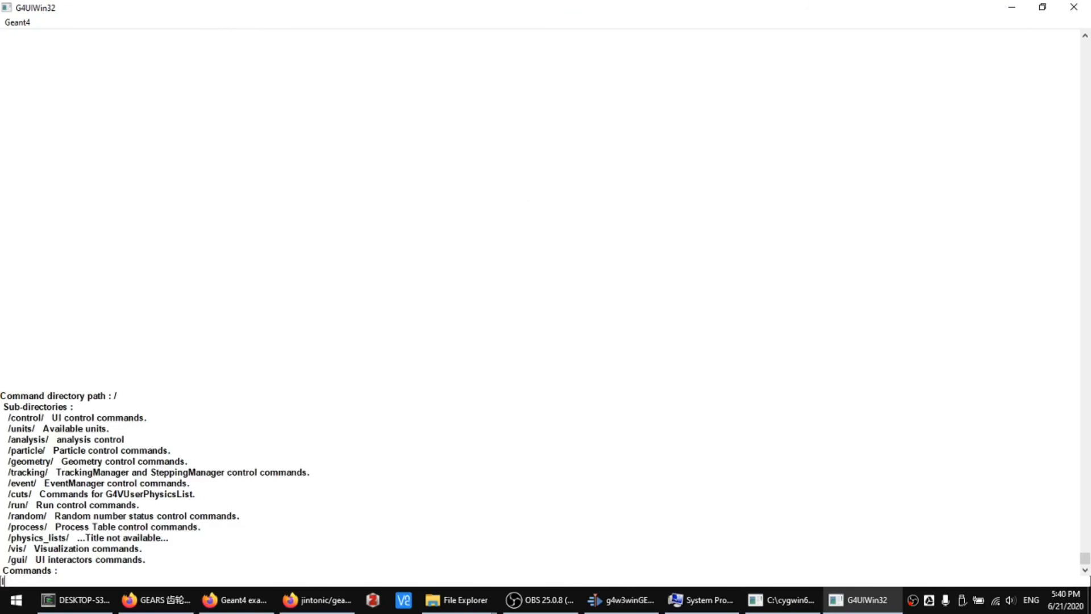
Run 'ls /control' to list UI control commands, then begin 'help /control/e'
{"action": "type", "text": "ls /control"}
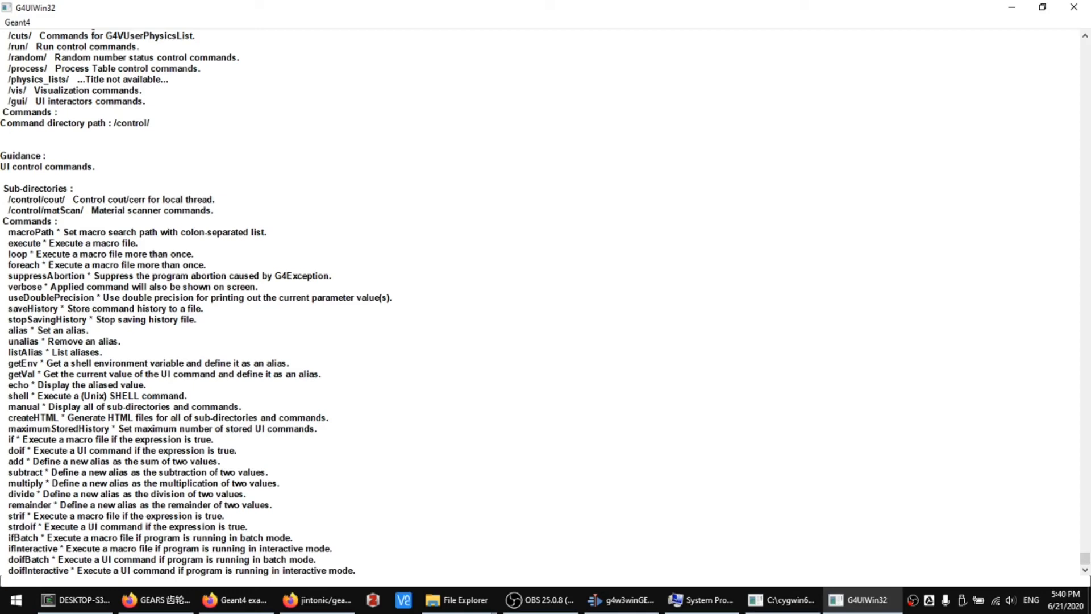
{"action": "type", "text": "help"}
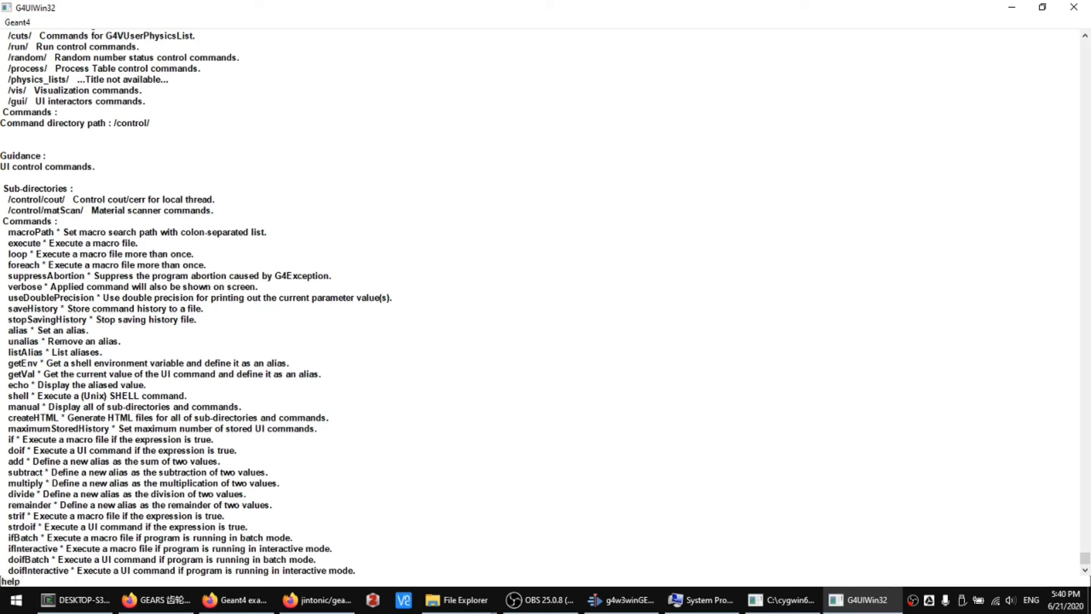
{"action": "type", "text": "/"}
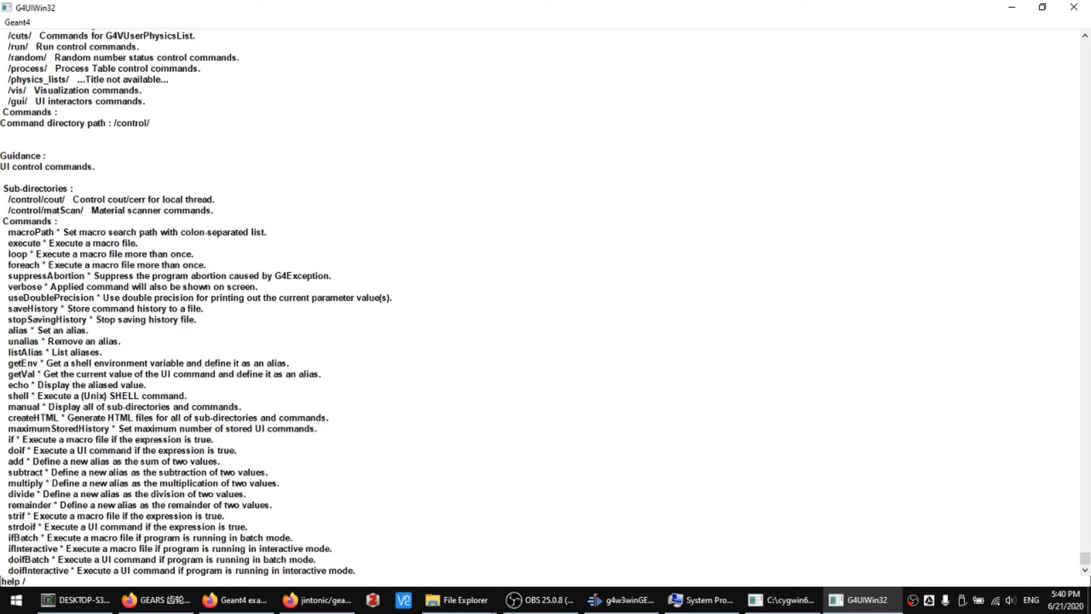
{"action": "type", "text": "control/e"}
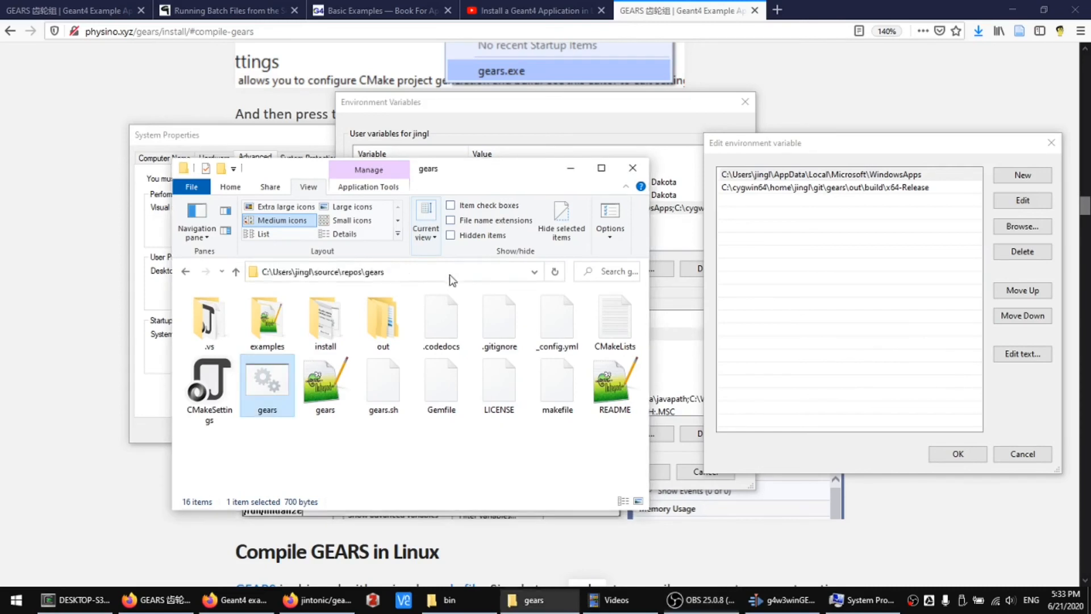
Launch gears.exe by name from the File Explorer address bar in the source folder
{"action": "left_click", "coordinate": [389, 272]}
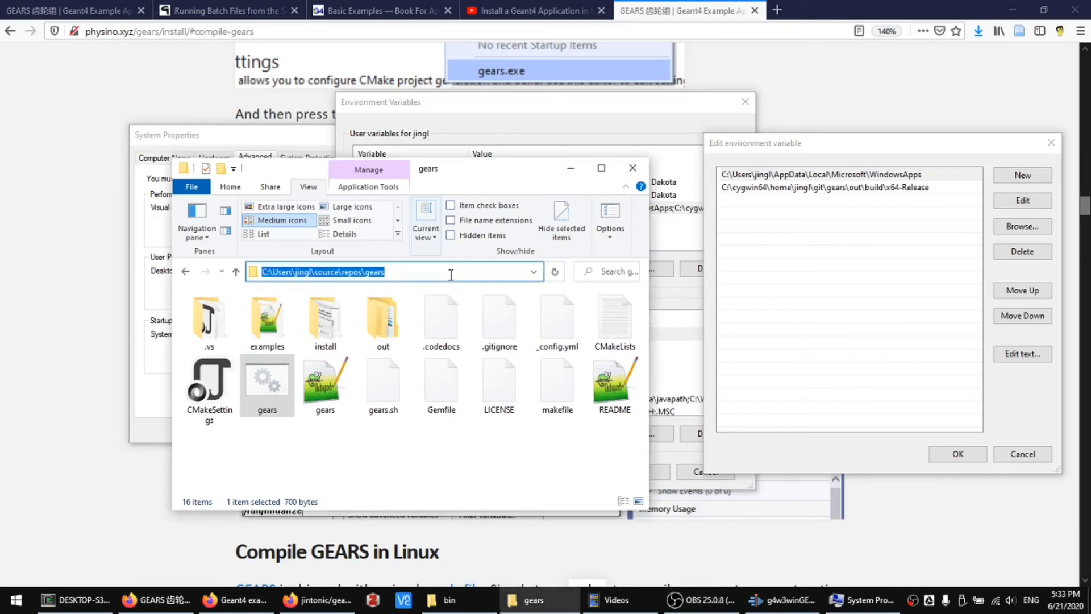
{"action": "type", "text": "gears.e"}
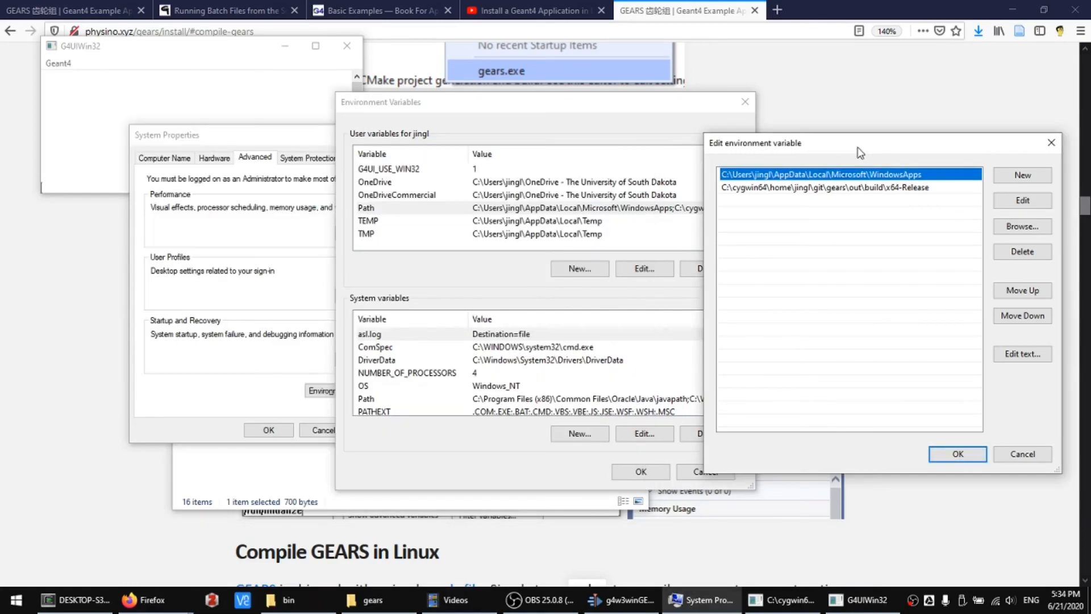
{"action": "left_click", "coordinate": [826, 188]}
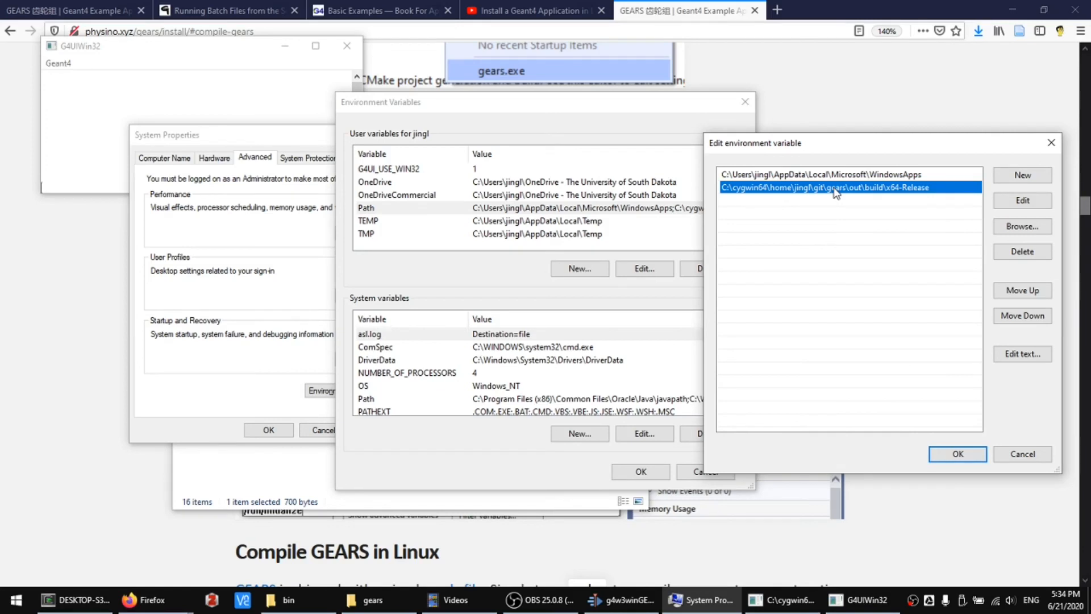
{"action": "mouse_move", "coordinate": [430, 106]}
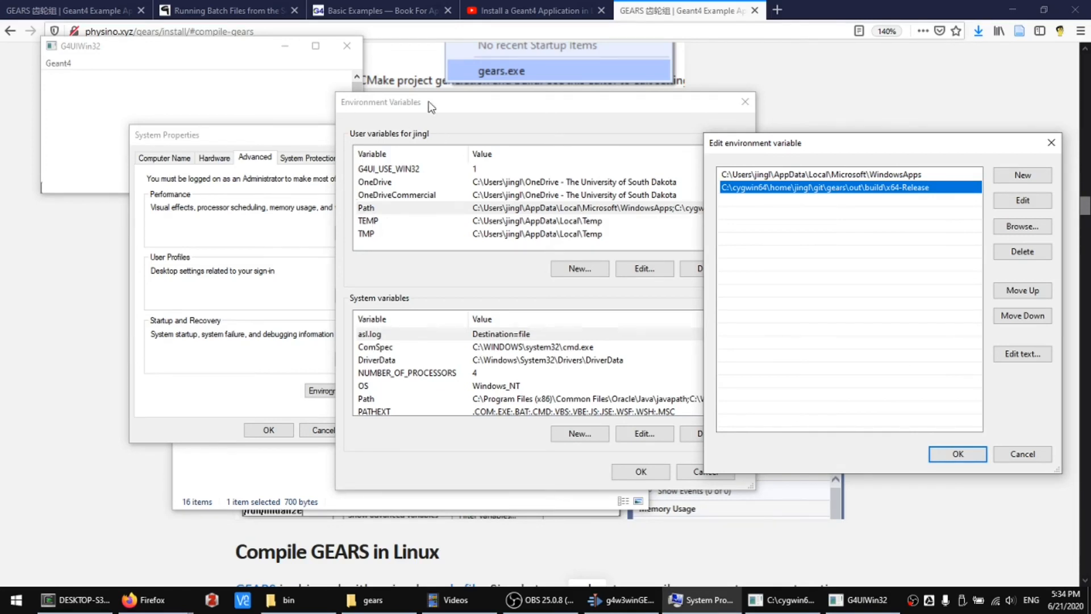